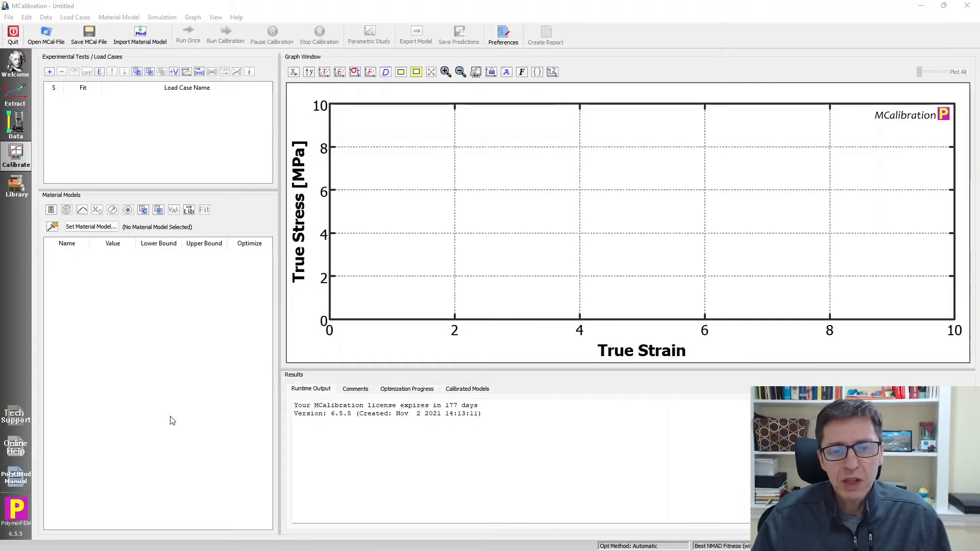
pyautogui.moveTo(108, 282)
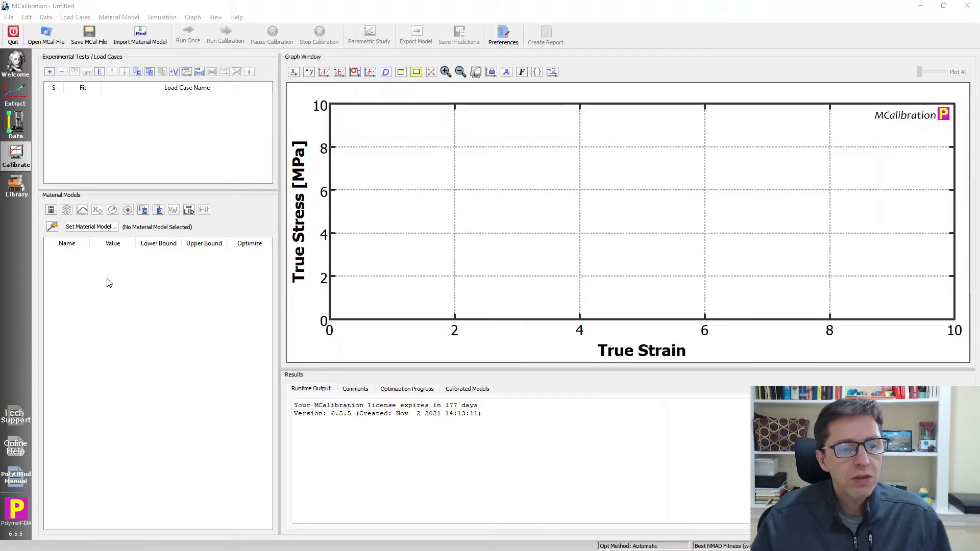
# - Choose the COMSOL-Hyperelastic material model with the Extended tube formulation
pyautogui.click(91, 227)
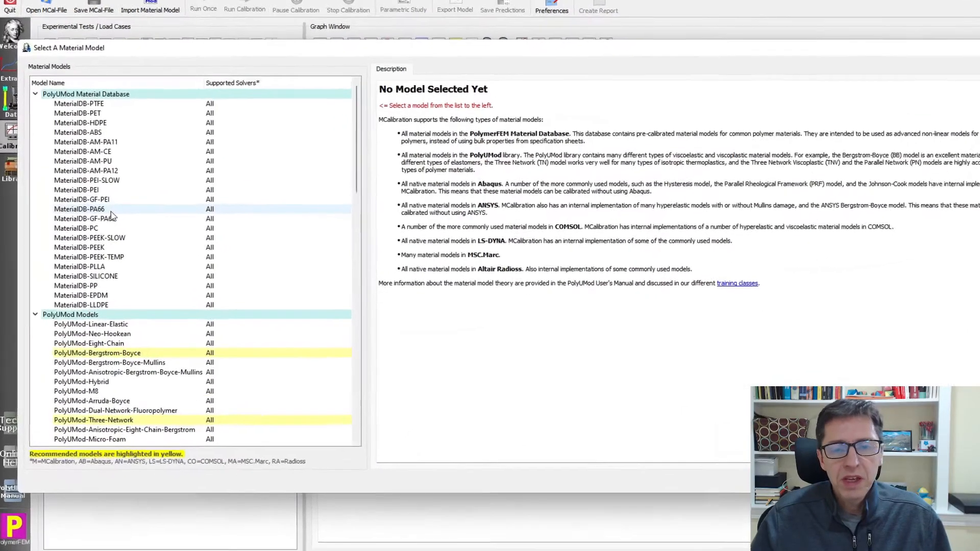
pyautogui.scroll(-3)
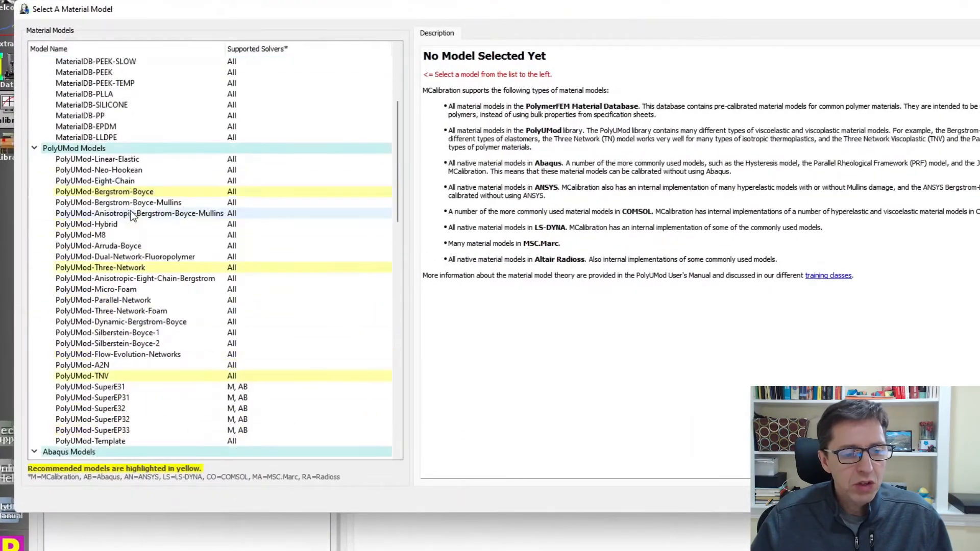
pyautogui.scroll(-3)
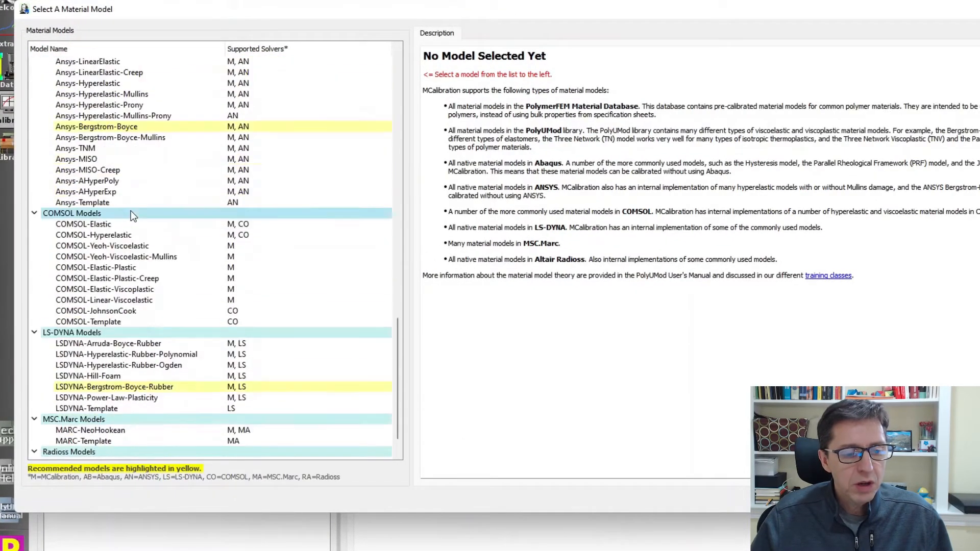
pyautogui.click(94, 234)
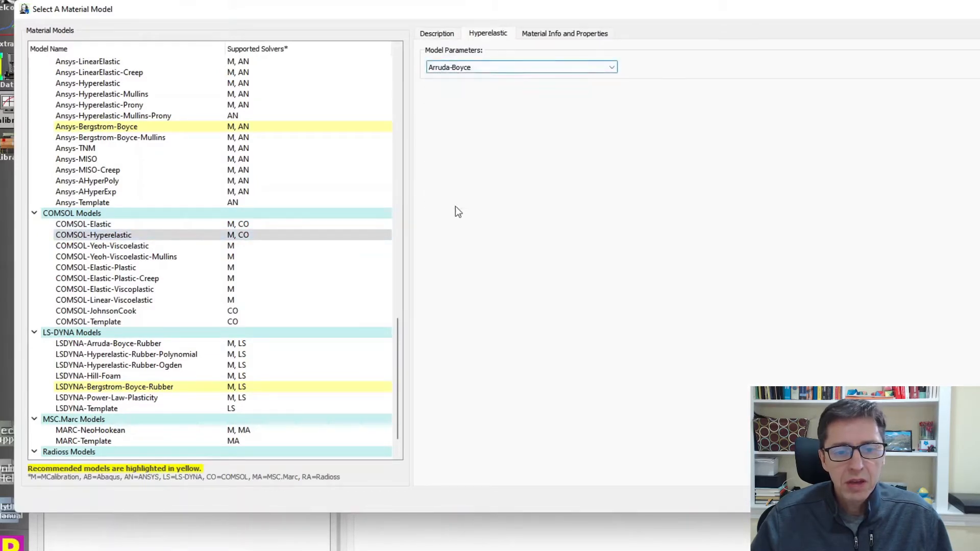
pyautogui.click(612, 67)
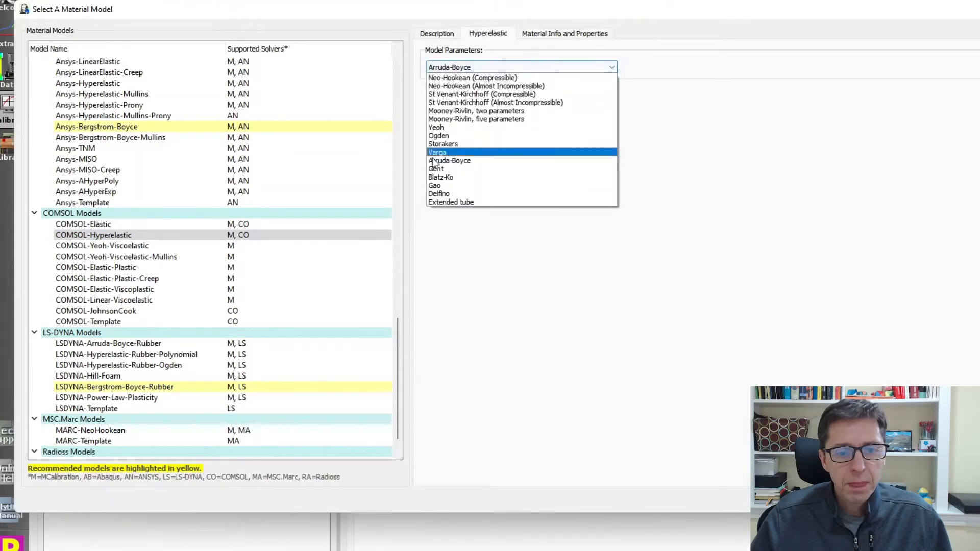
pyautogui.click(450, 203)
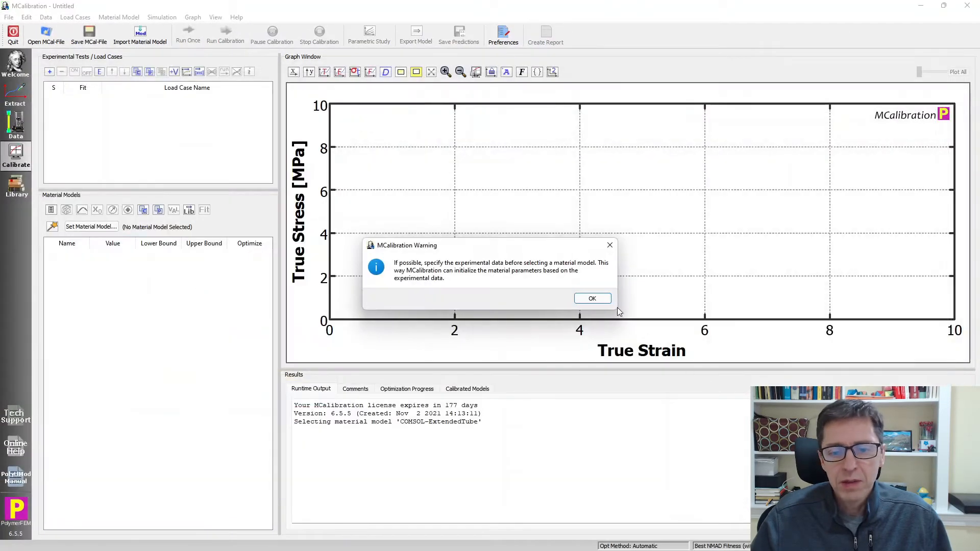
# - Dismiss the warning about specifying experimental data first
pyautogui.click(591, 298)
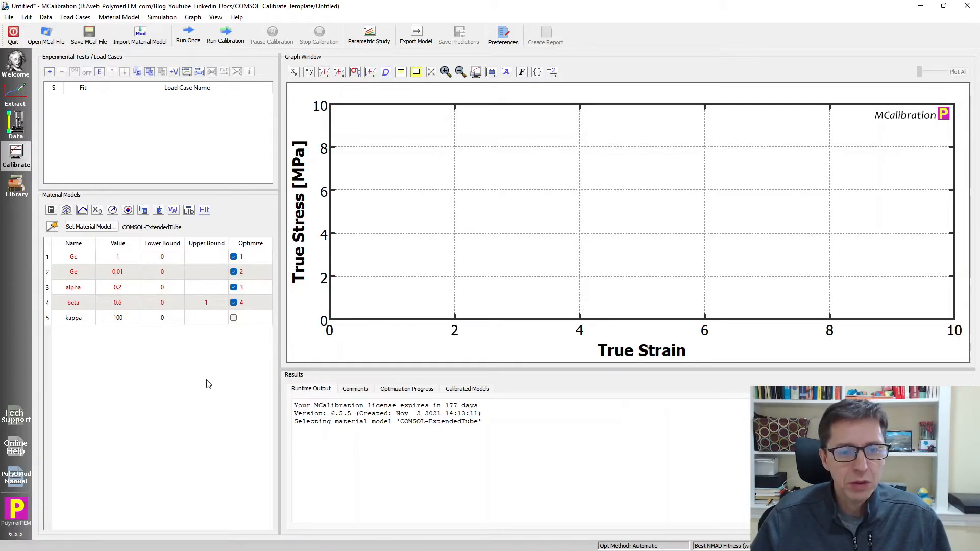
pyautogui.moveTo(151, 122)
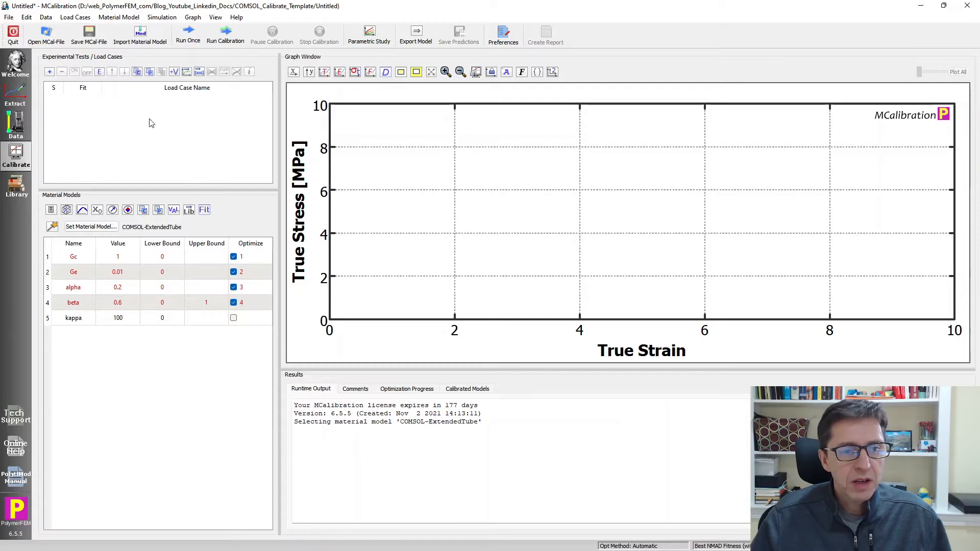
# - Create a Virtual Experiment (Segments) load case named Tension with 100 minimum increments
pyautogui.click(49, 71)
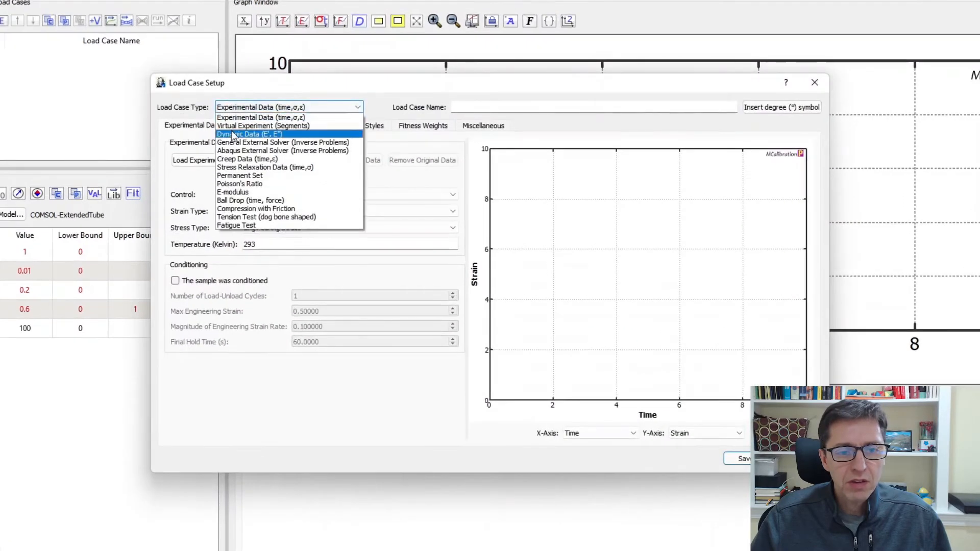
pyautogui.click(263, 125)
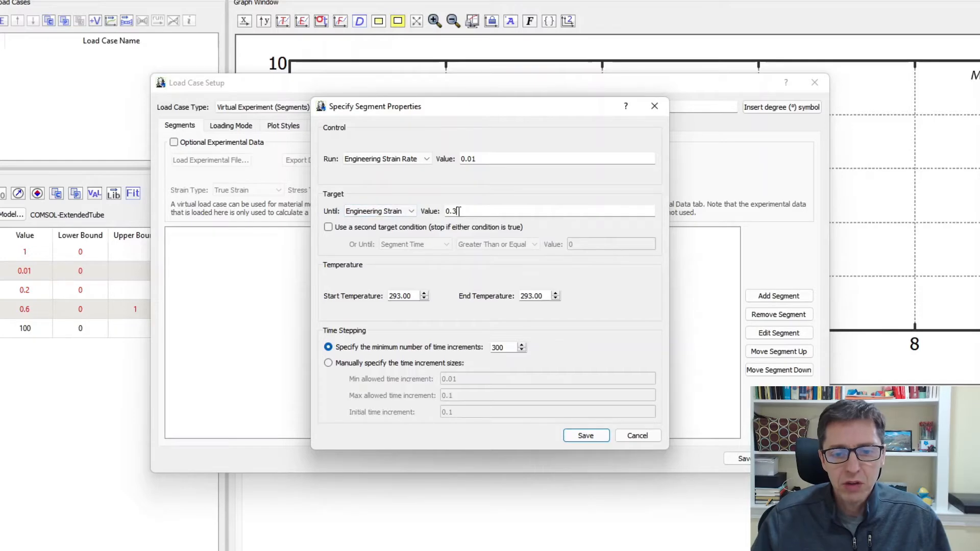
pyautogui.tripleClick(498, 347)
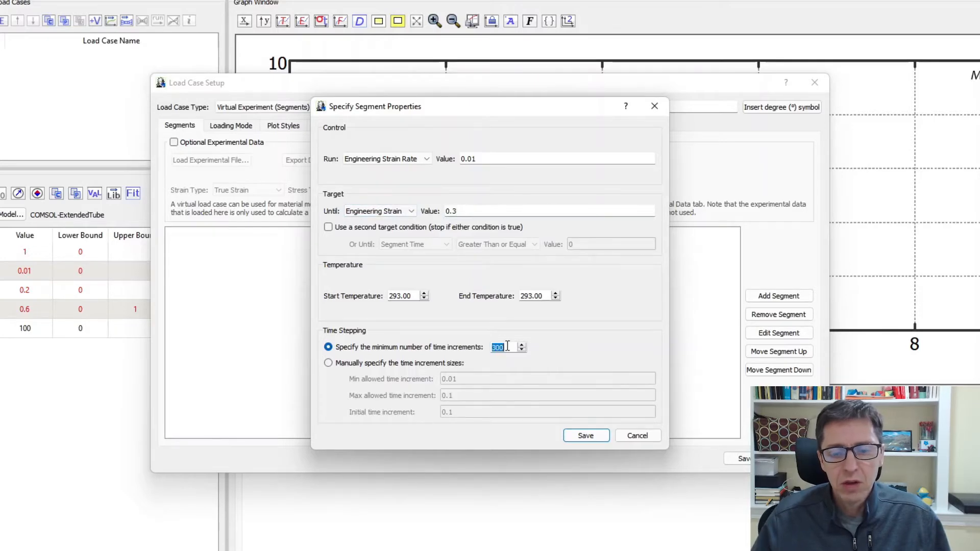
pyautogui.write('100')
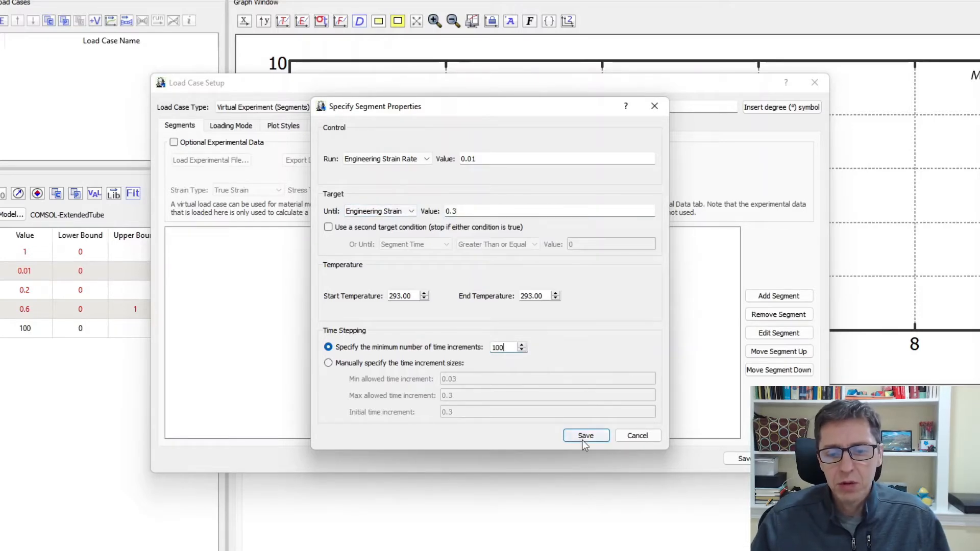
pyautogui.click(585, 436)
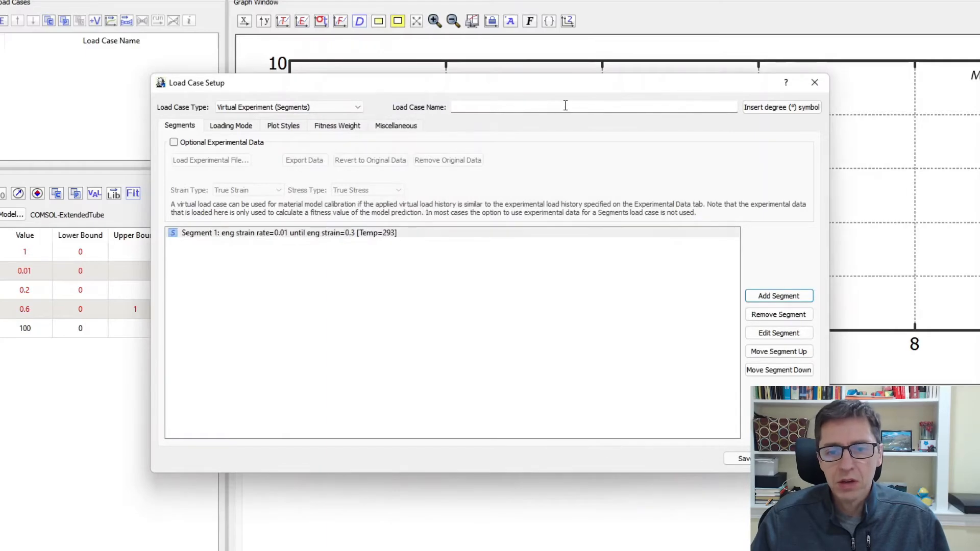
pyautogui.write('Tens')
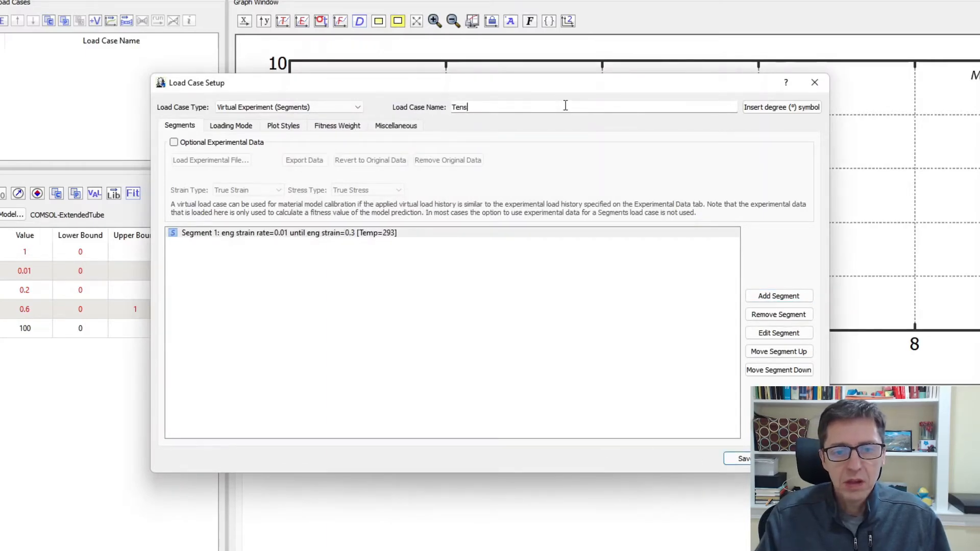
pyautogui.write('ion')
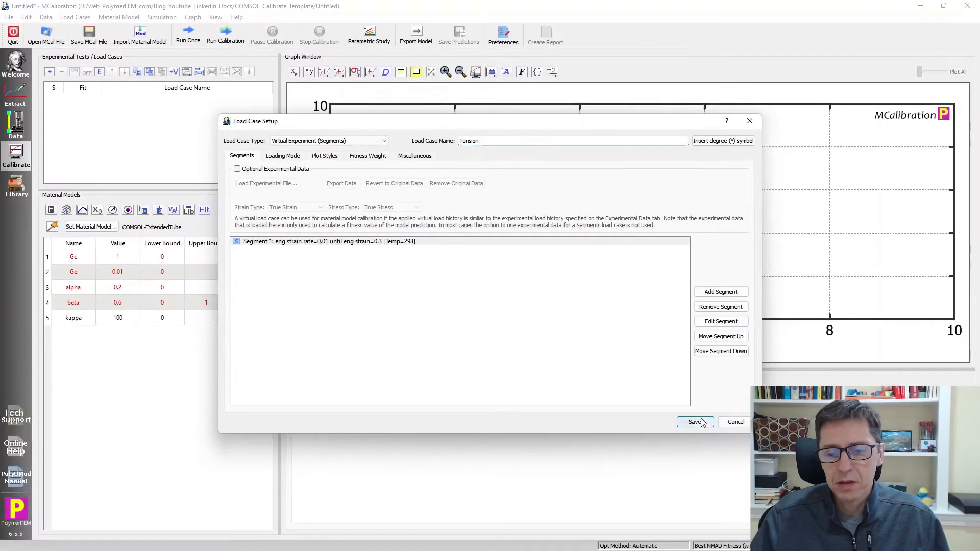
pyautogui.click(694, 422)
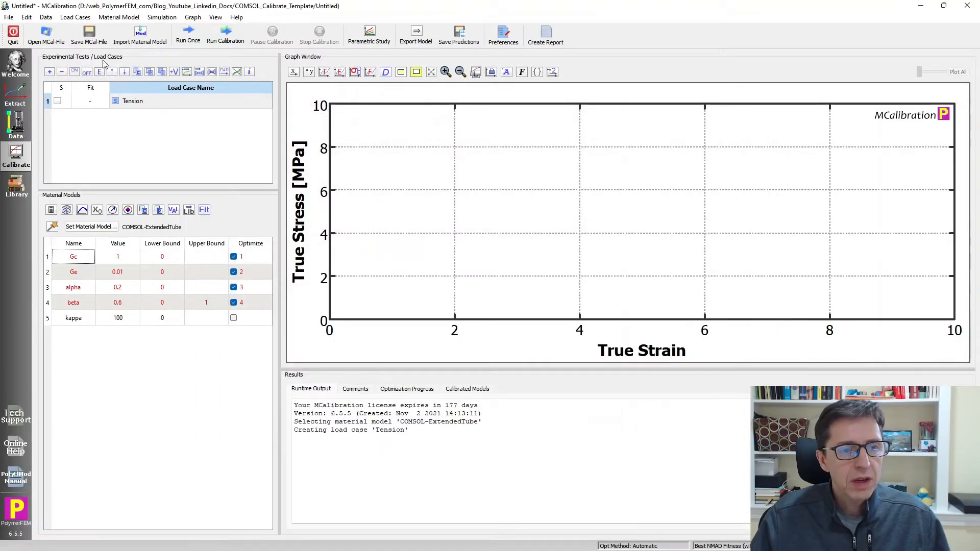
# - Save the project as material_model_etube.mcal
pyautogui.click(88, 35)
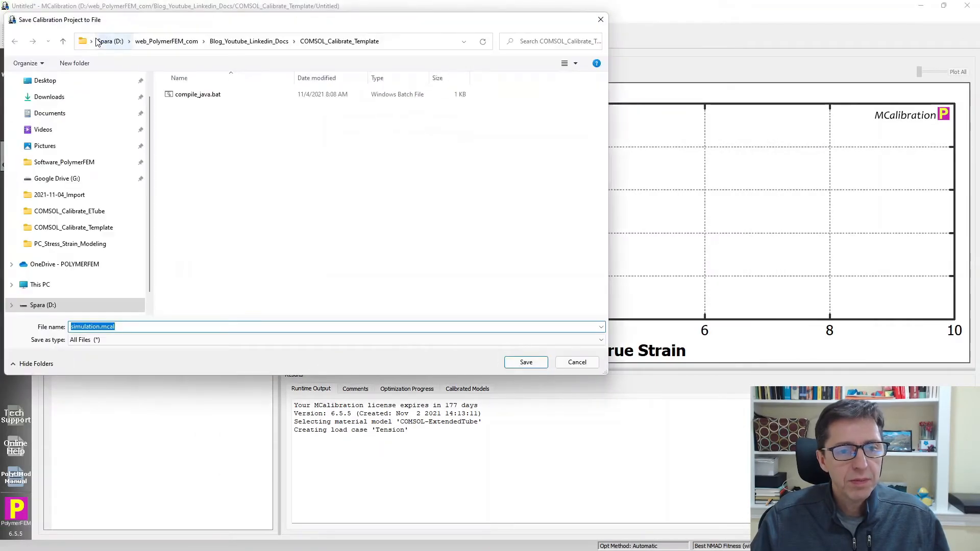
pyautogui.write('material_model_etu')
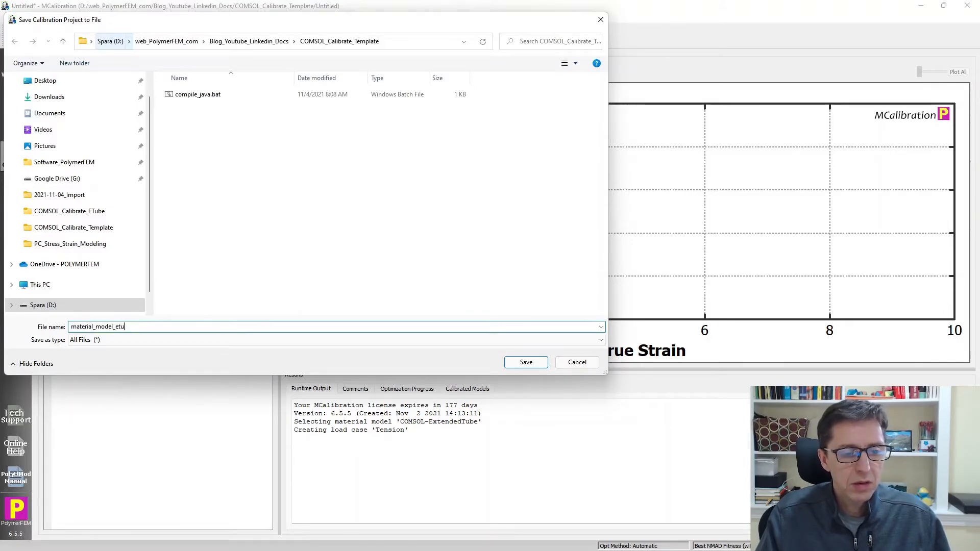
pyautogui.click(525, 362)
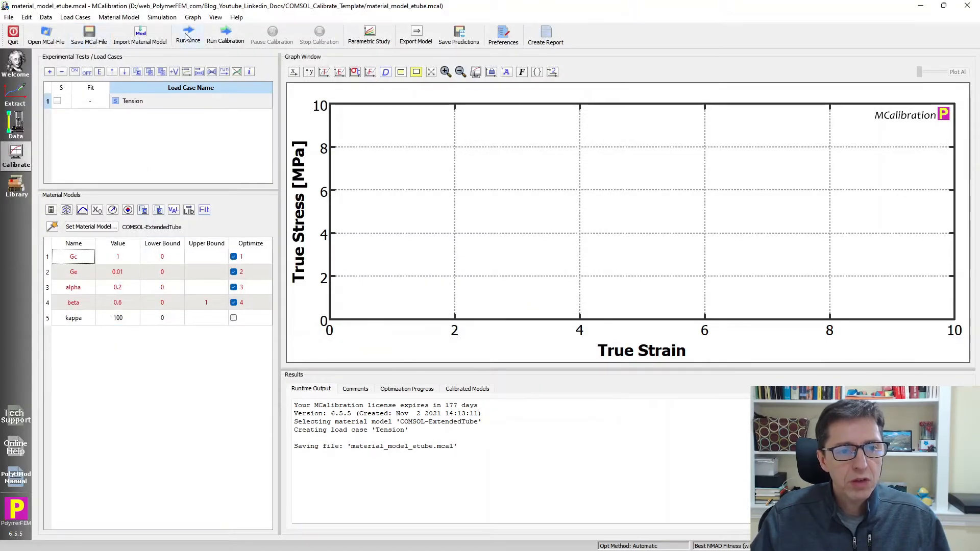
# - Run the model once to predict the Tension stress-strain response
pyautogui.click(187, 35)
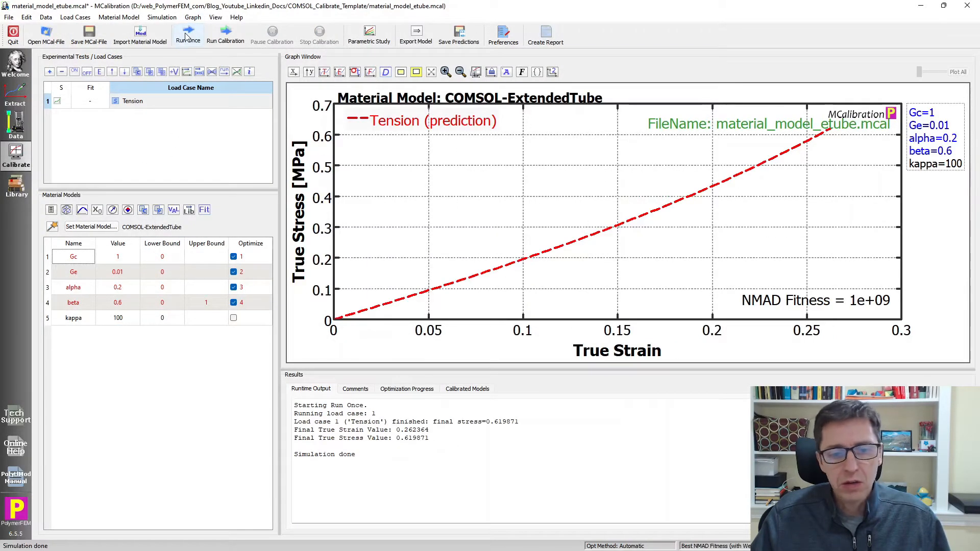
pyautogui.moveTo(181, 168)
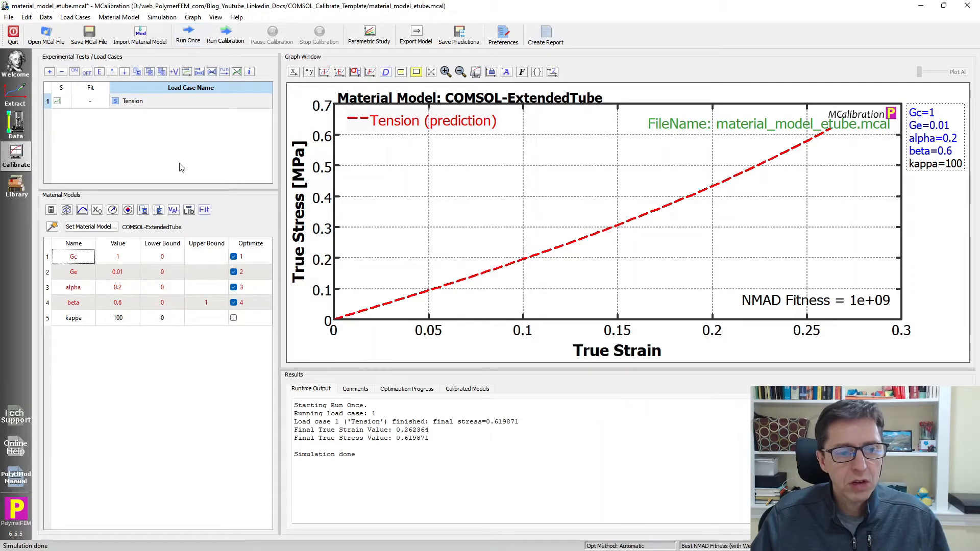
pyautogui.moveTo(97, 282)
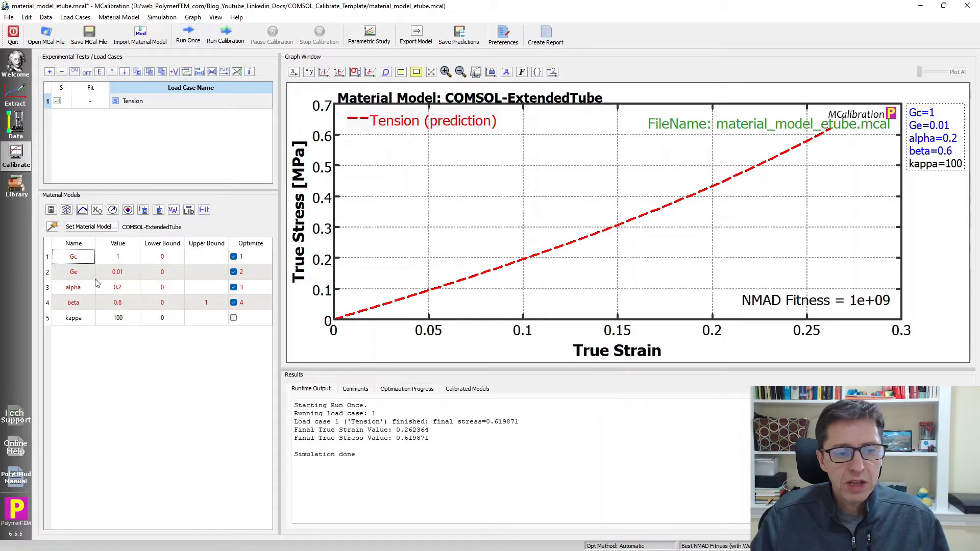
pyautogui.moveTo(149, 318)
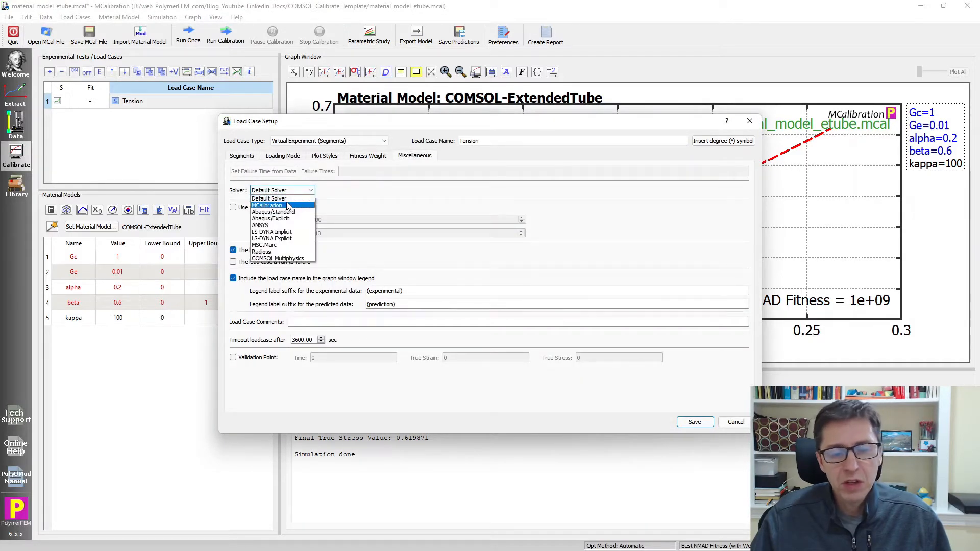
pyautogui.moveTo(278, 259)
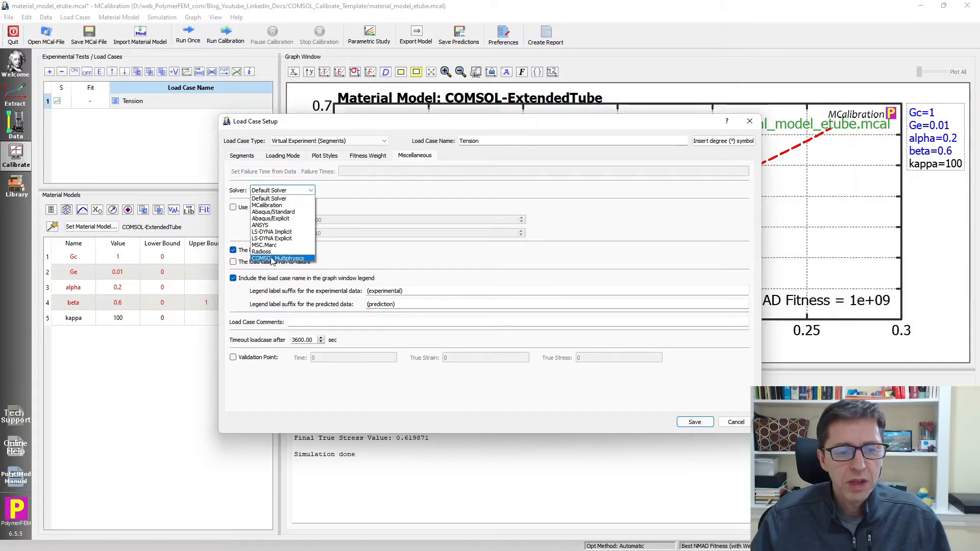
# - Set the Tension load case solver to COMSOL Multiphysics and save it
pyautogui.click(277, 259)
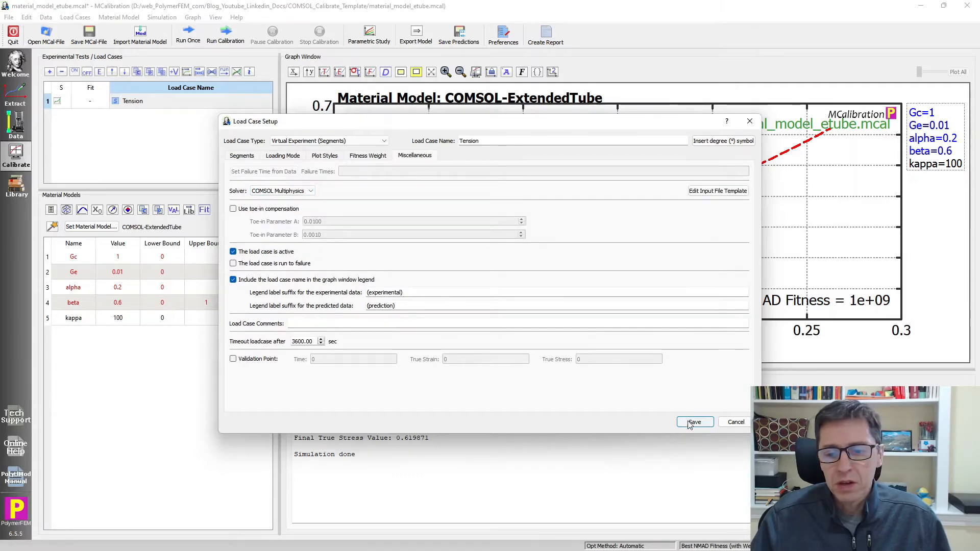
pyautogui.click(694, 421)
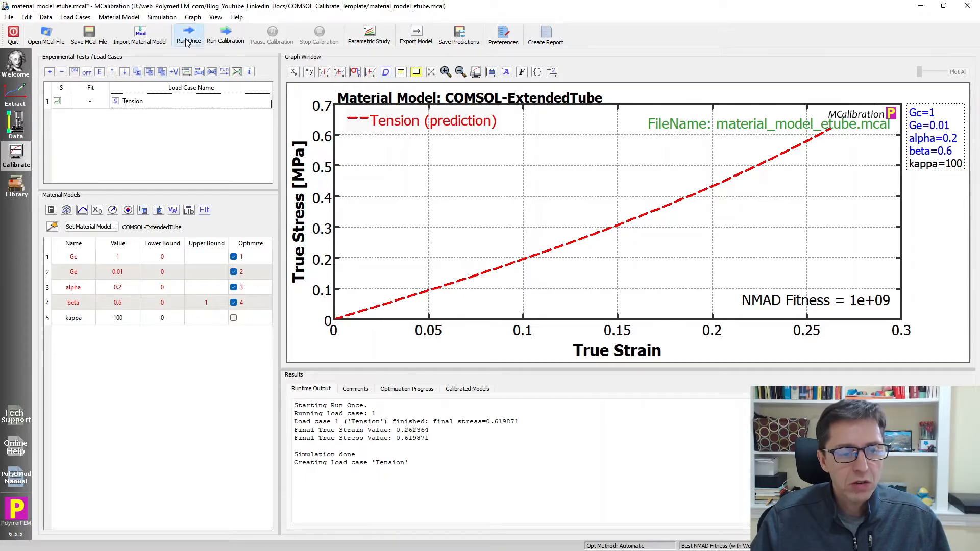
pyautogui.click(188, 35)
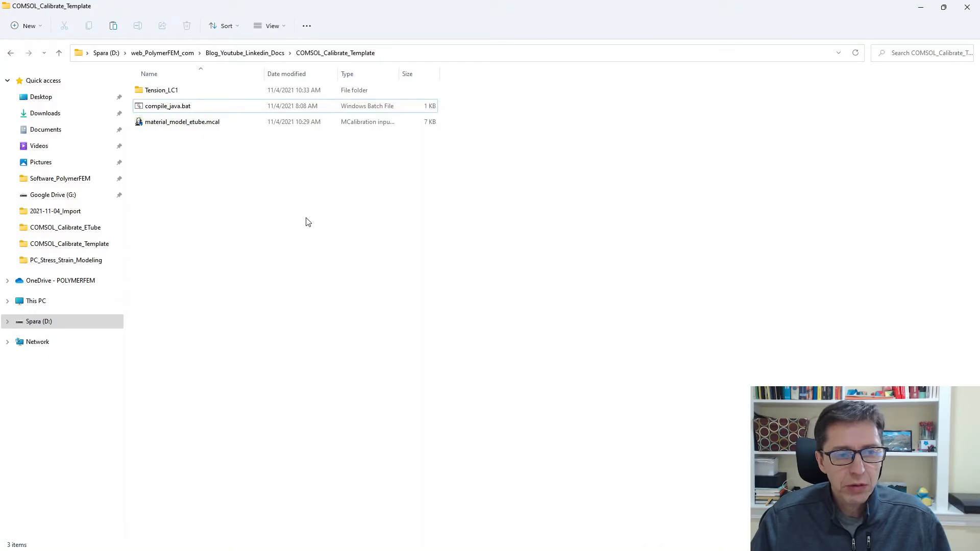
# - Browse into Tension_LC1 and inspect the generated mcal_simulation.java and .class files
pyautogui.click(161, 90)
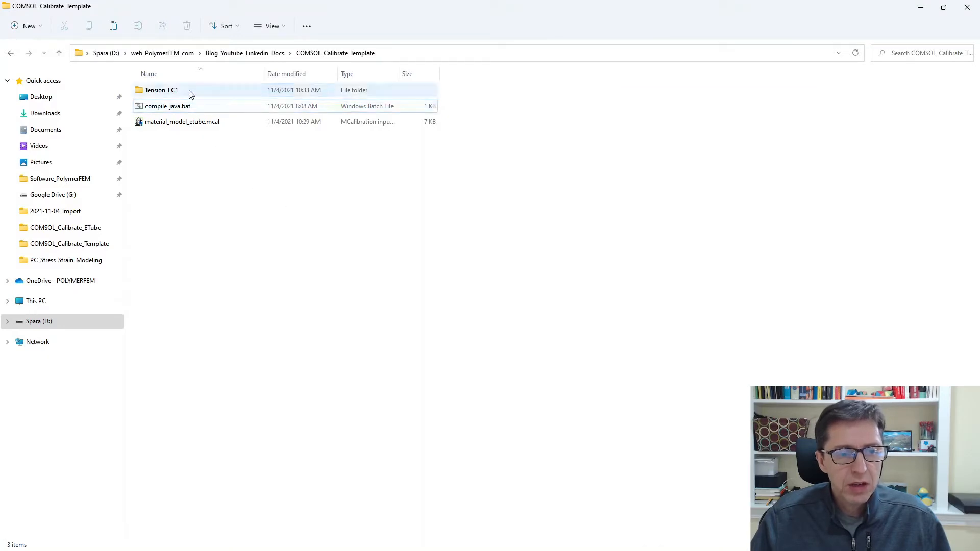
pyautogui.moveTo(161, 90)
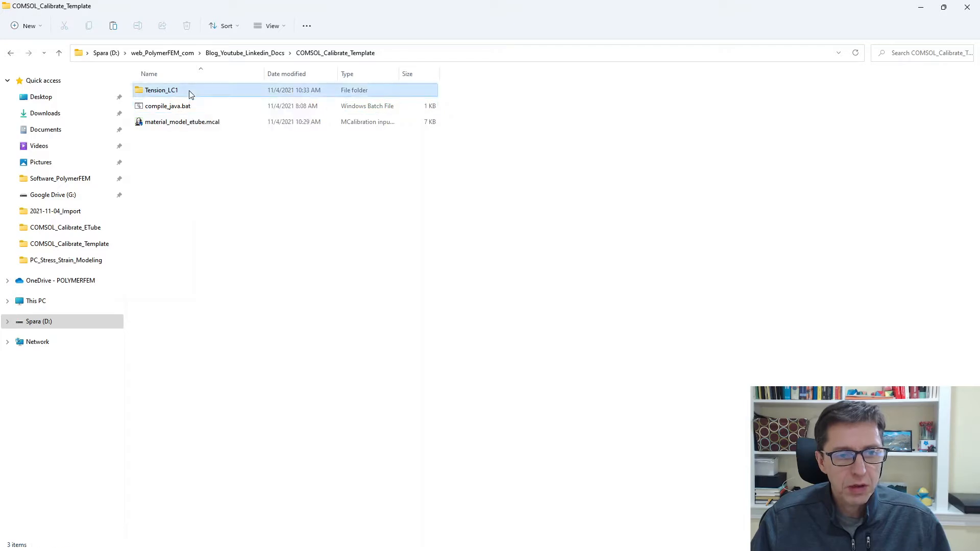
pyautogui.doubleClick(161, 90)
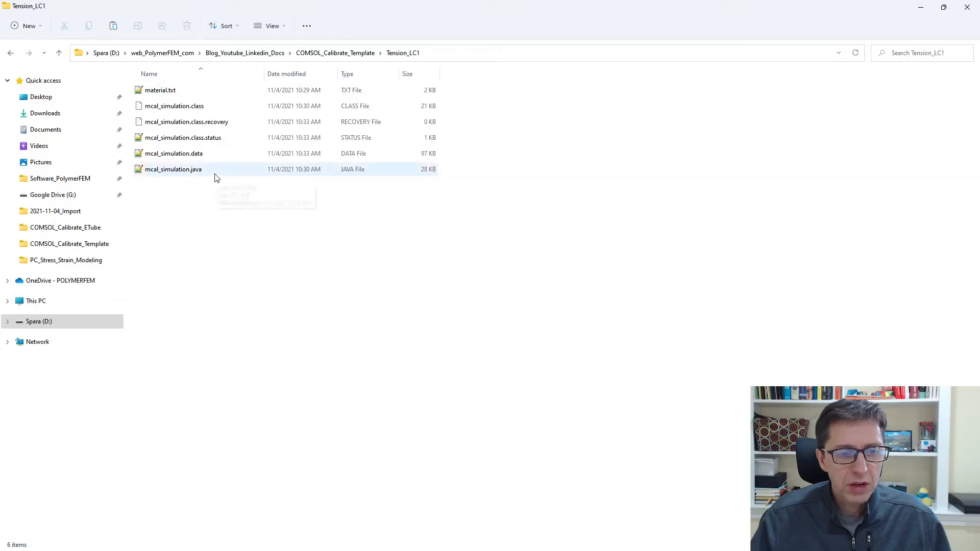
pyautogui.click(173, 168)
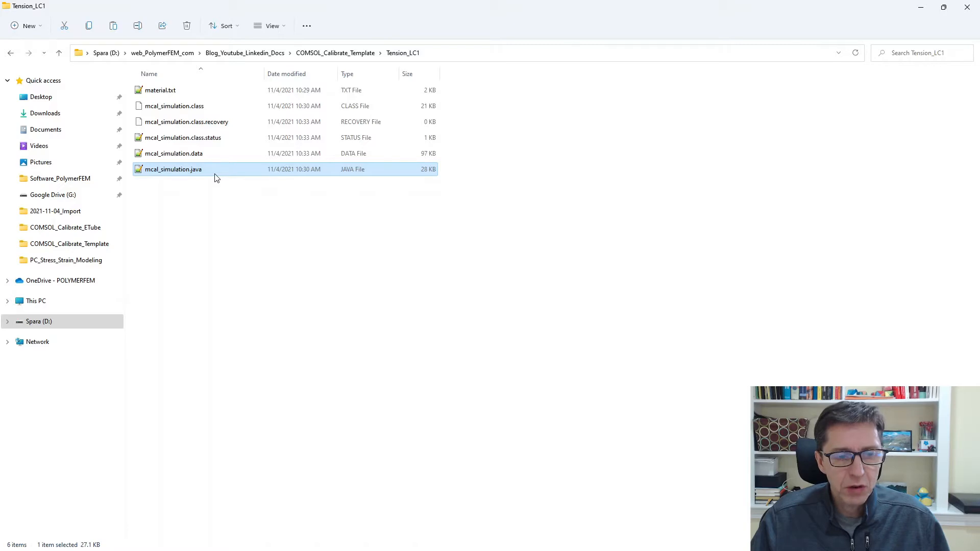
pyautogui.moveTo(213, 163)
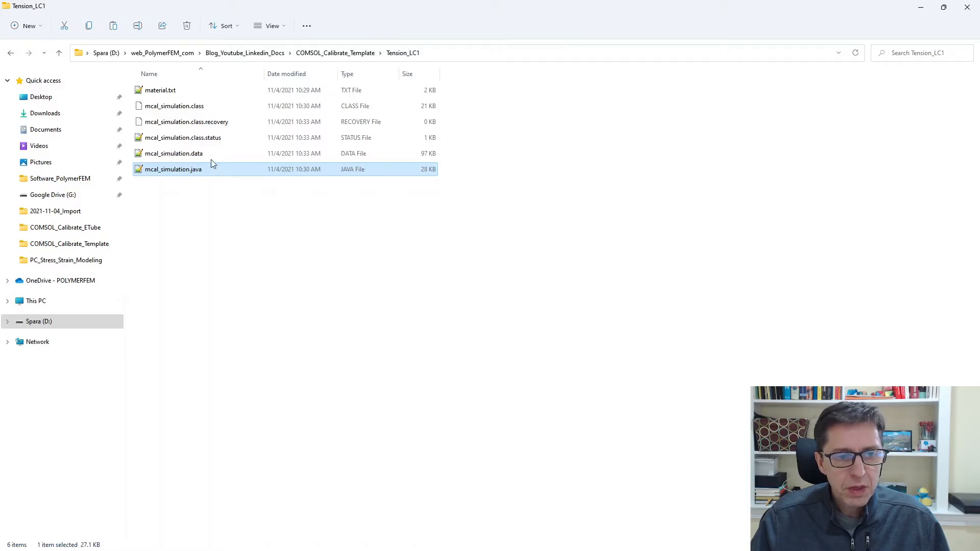
pyautogui.click(173, 106)
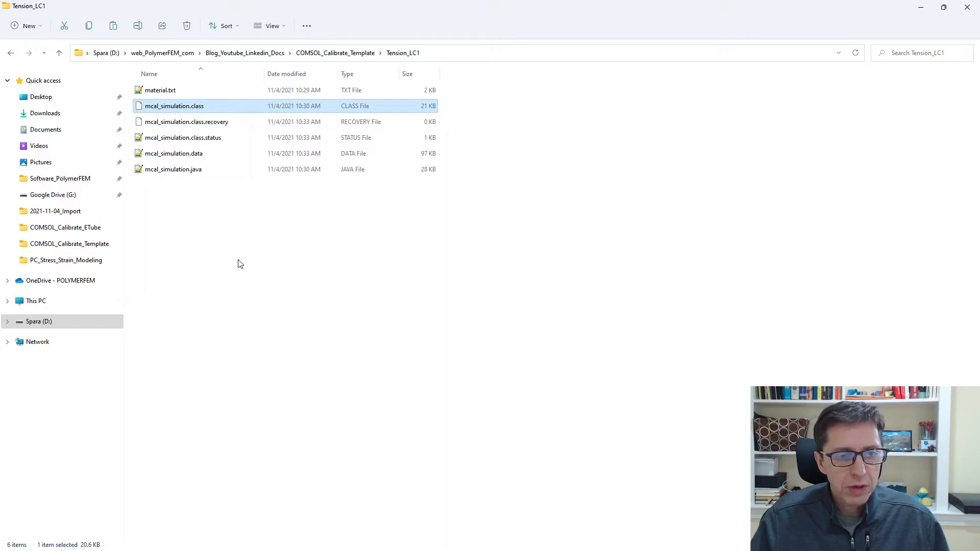
pyautogui.moveTo(236, 120)
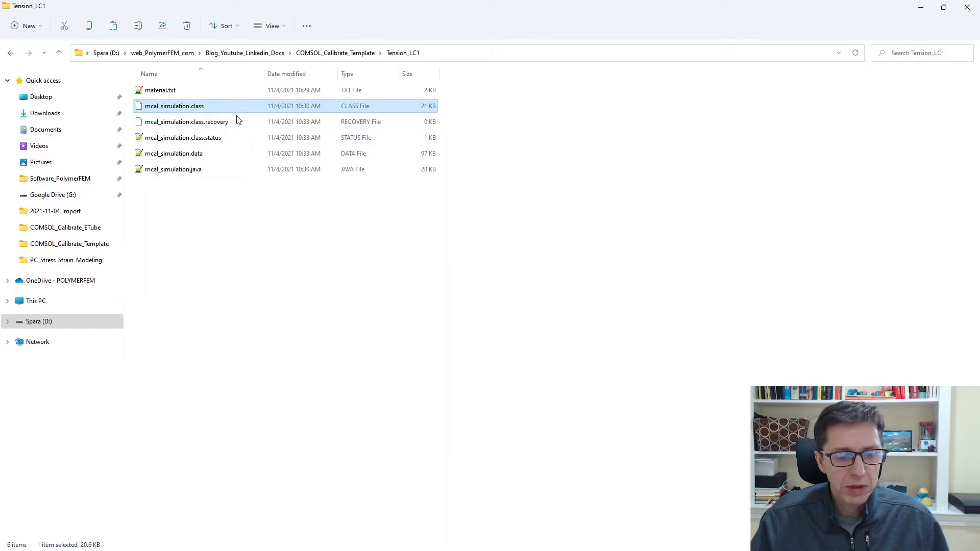
pyautogui.moveTo(194, 336)
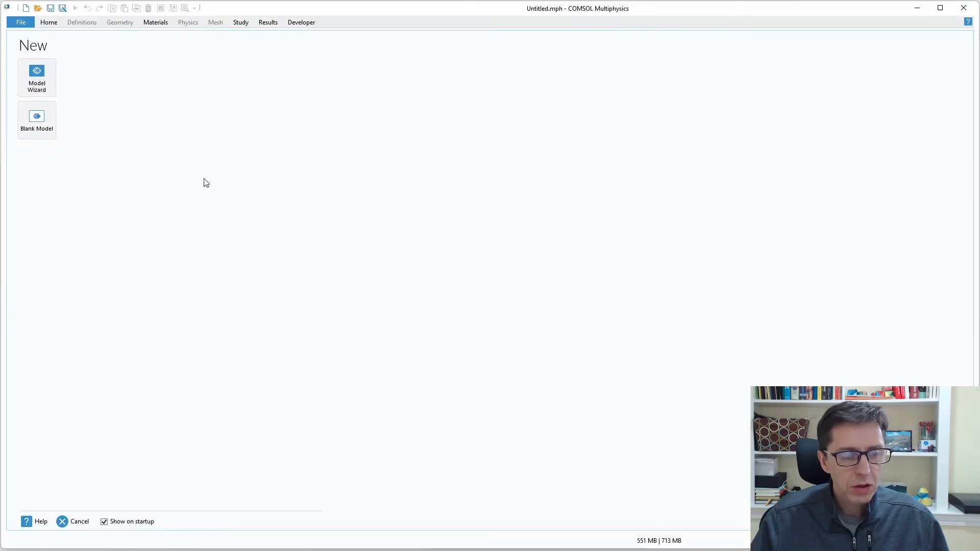
pyautogui.moveTo(63, 78)
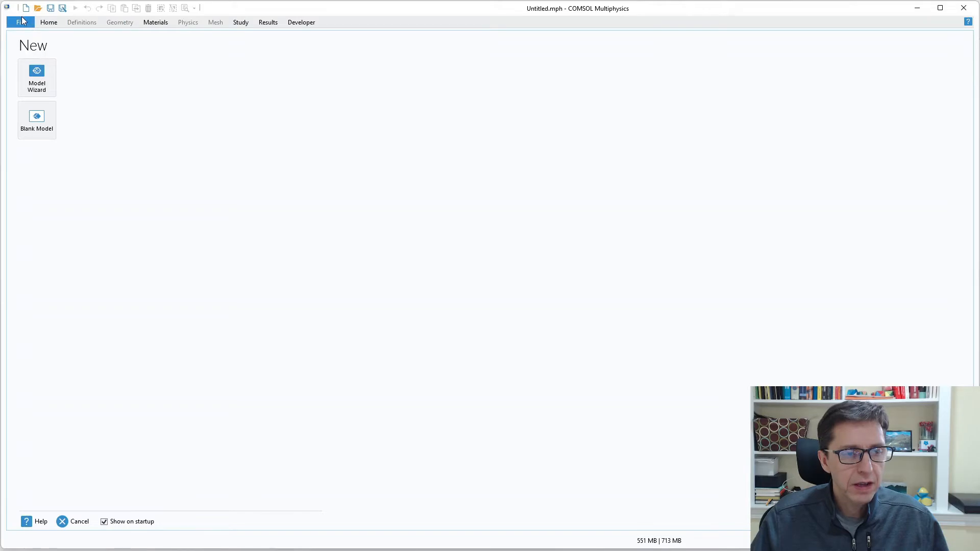
# - Load mcal_simulation.class from Tension_LC1 into COMSOL Multiphysics
pyautogui.click(21, 21)
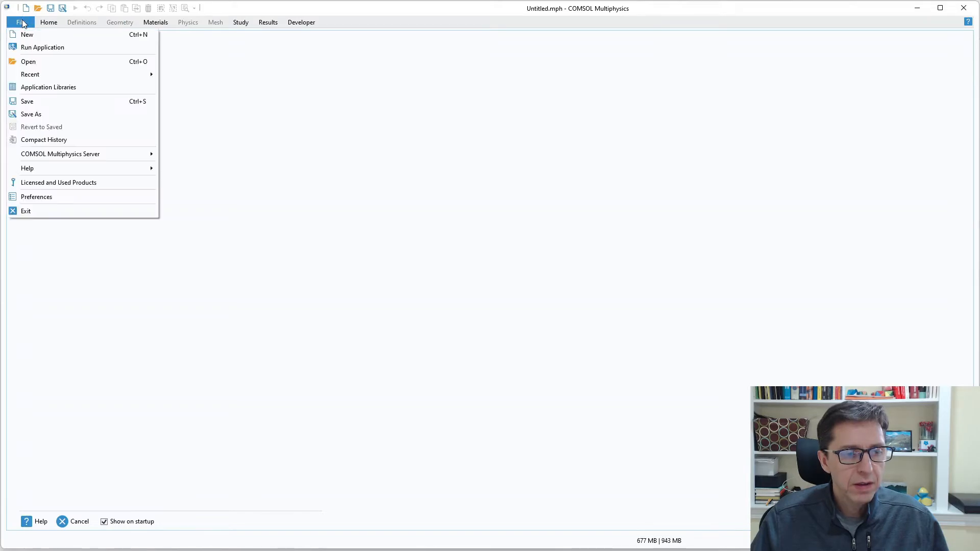
pyautogui.moveTo(60, 66)
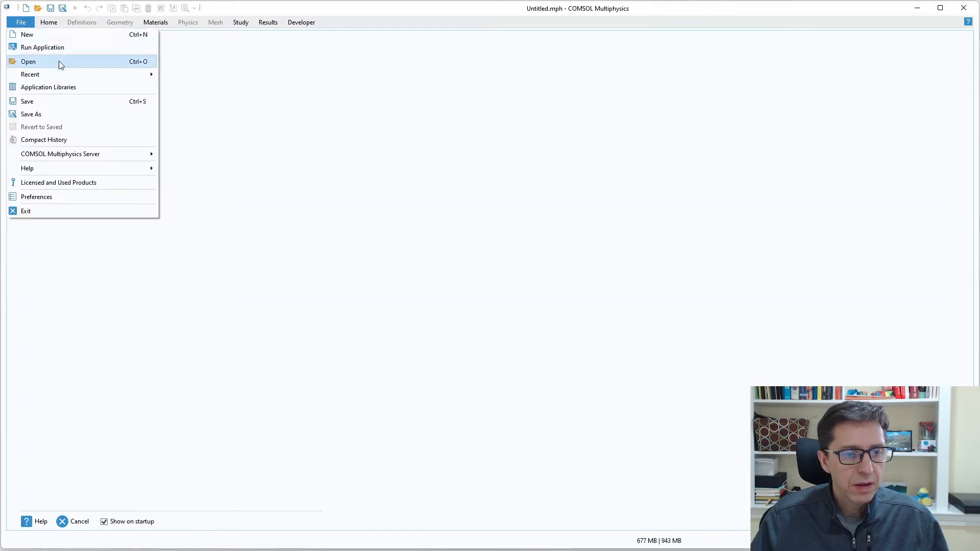
pyautogui.click(29, 62)
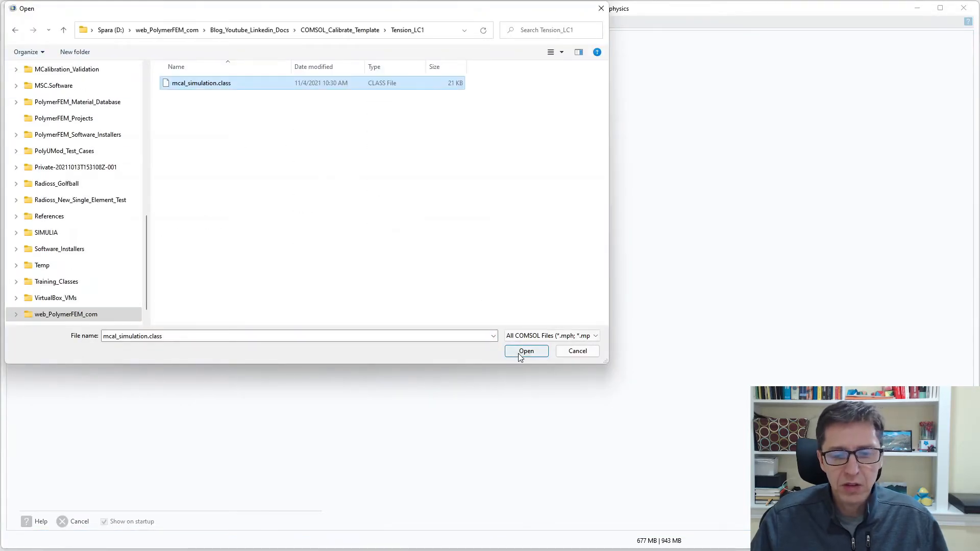
pyautogui.click(527, 350)
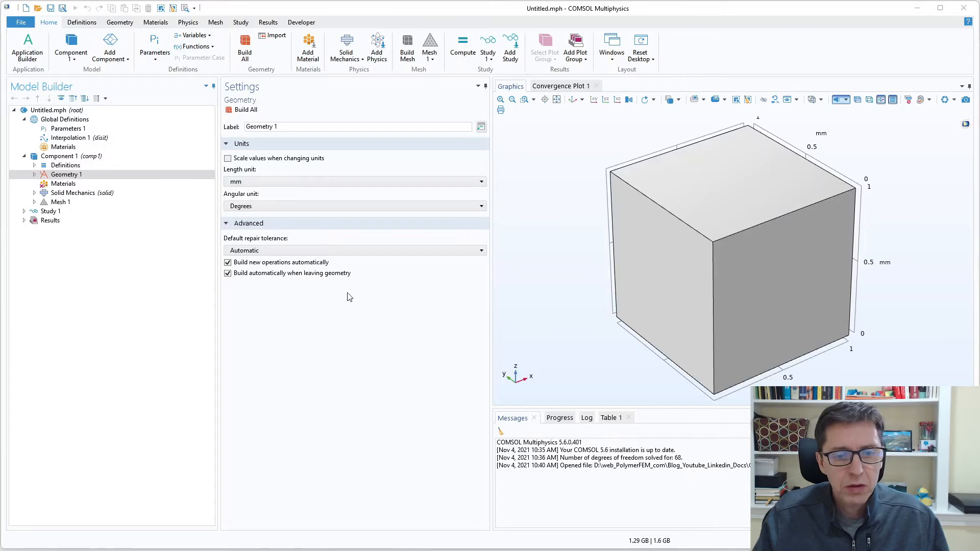
pyautogui.moveTo(201, 278)
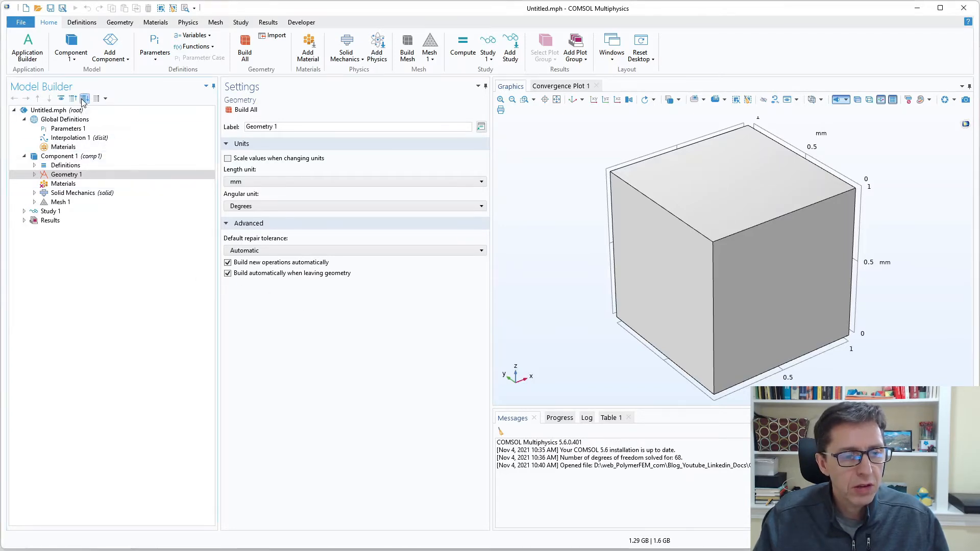
# - Expand the model tree and show the Hyperelastic Material 1 Extended tube settings
pyautogui.click(84, 99)
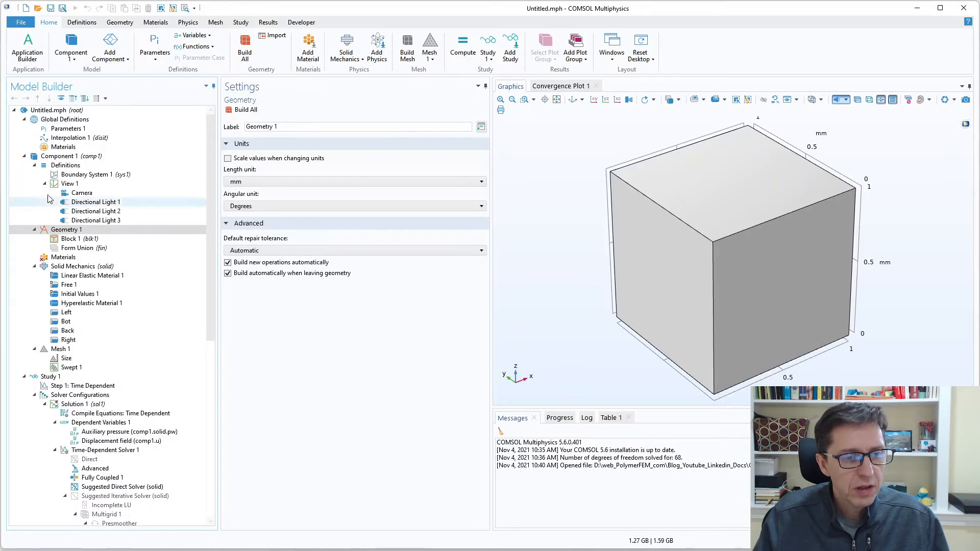
pyautogui.click(45, 183)
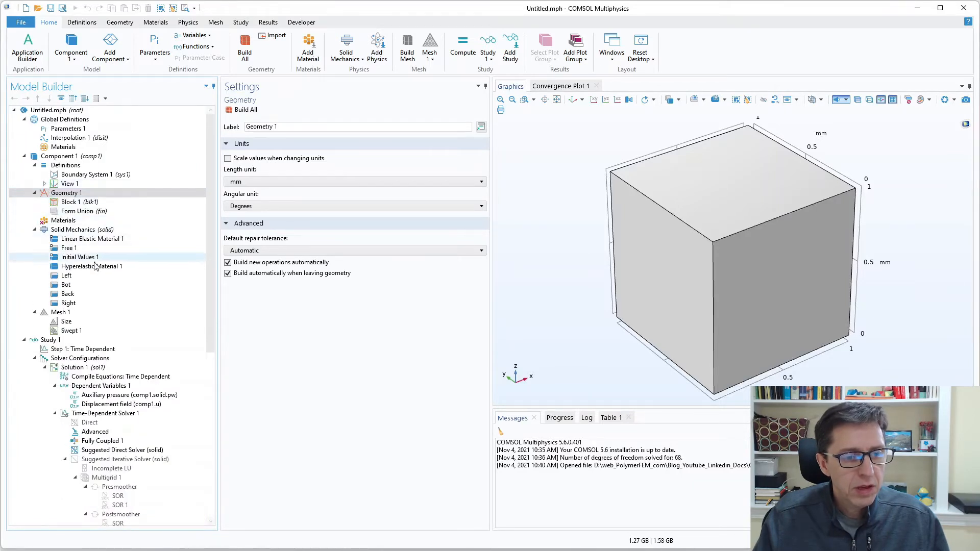
pyautogui.click(92, 266)
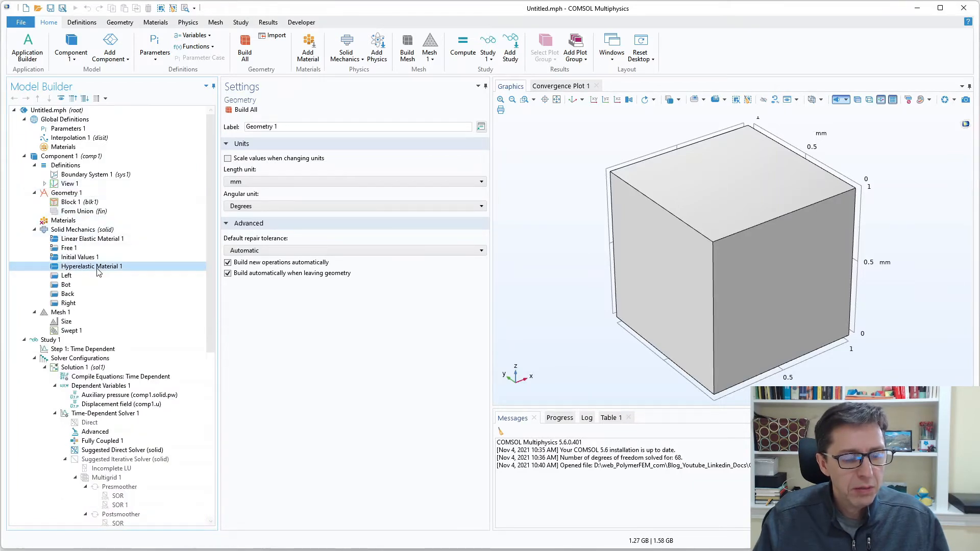
pyautogui.click(91, 267)
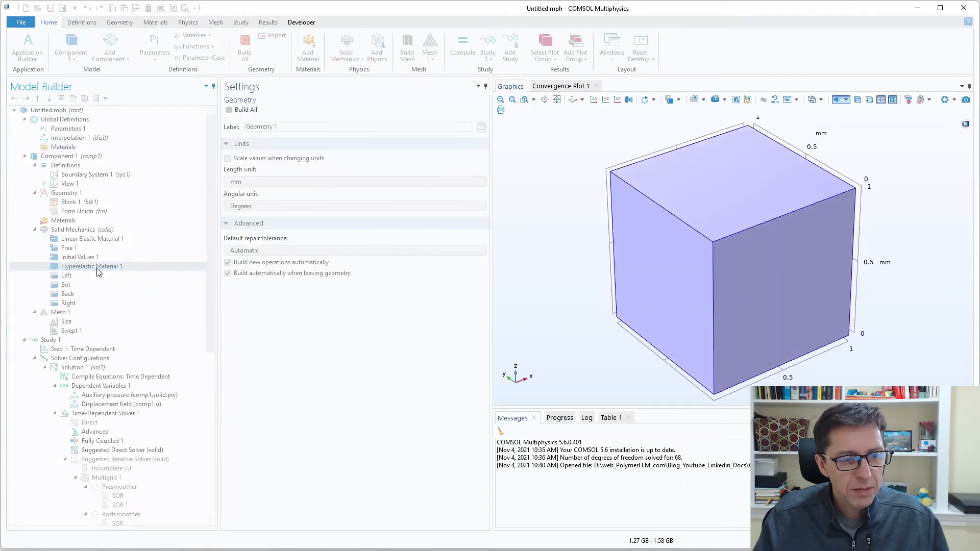
pyautogui.click(90, 267)
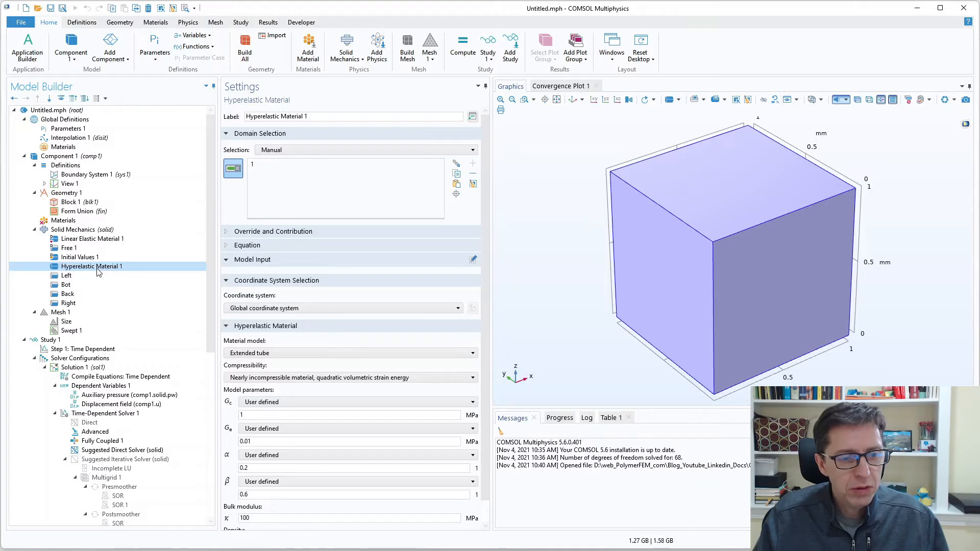
# - Add a Mullins Effect with maximum damage 0.9, saturation 0.9e6[J/m^3] and coefficient 0.1
pyautogui.rightClick(92, 265)
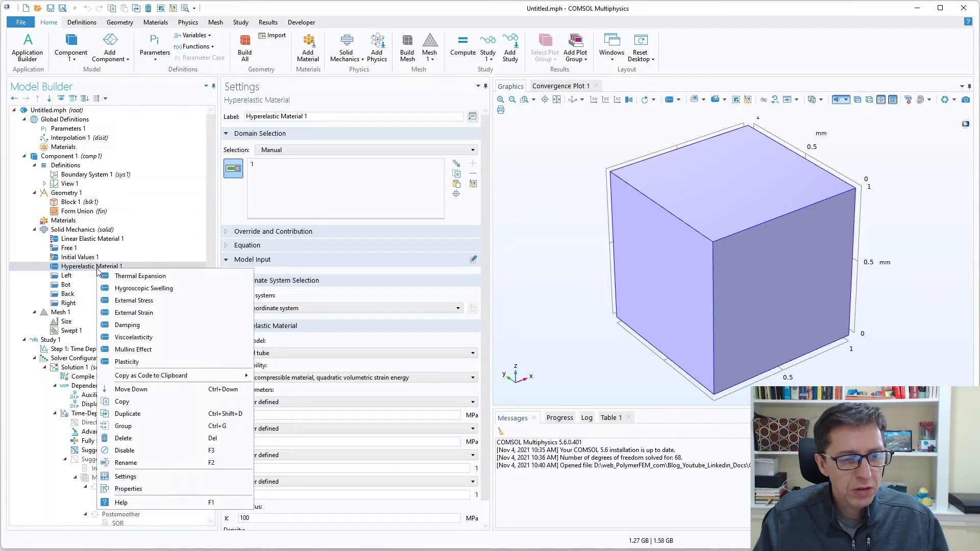
pyautogui.moveTo(133, 300)
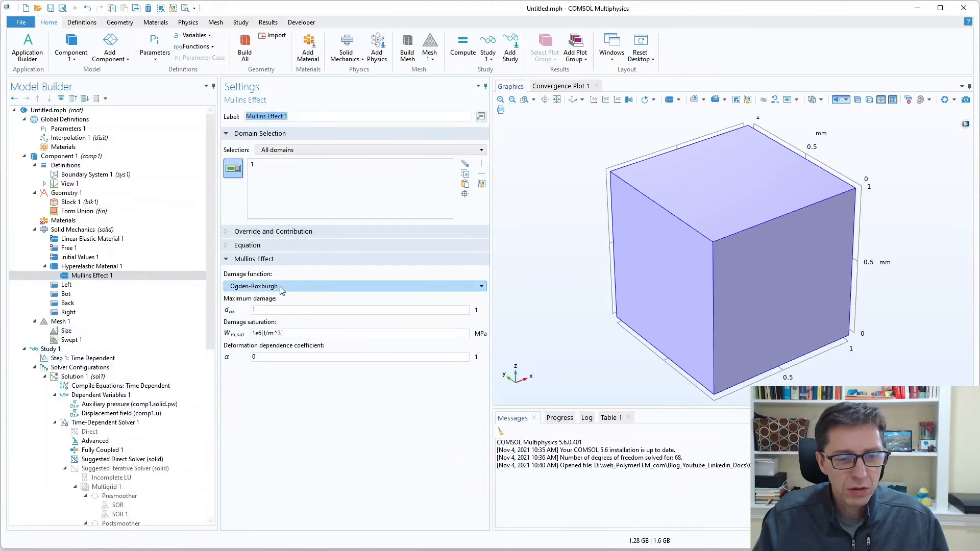
pyautogui.click(360, 309)
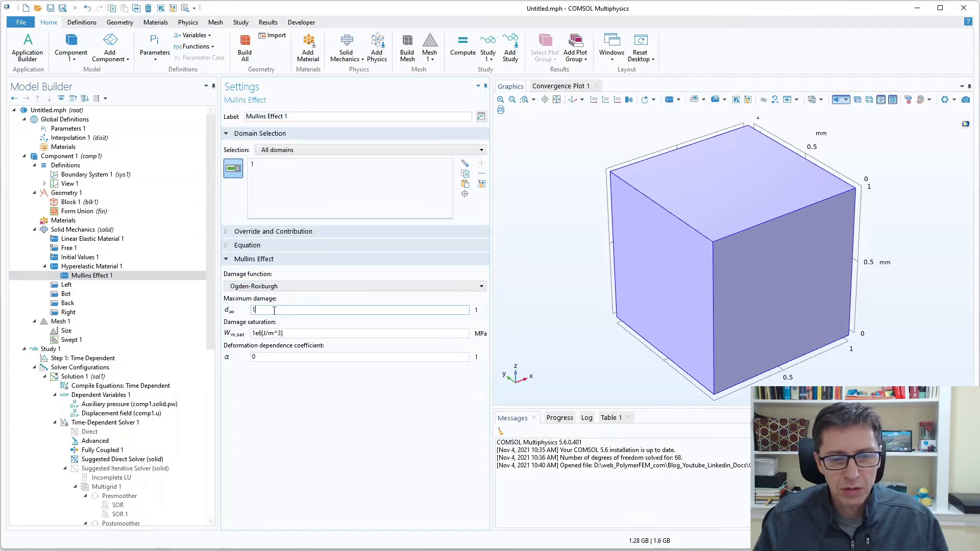
pyautogui.write('0.9')
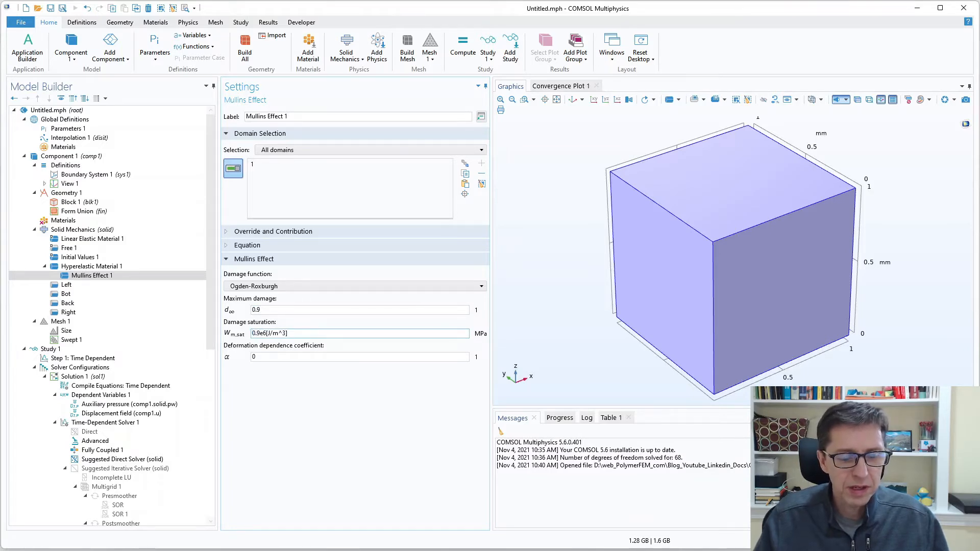
pyautogui.click(359, 357)
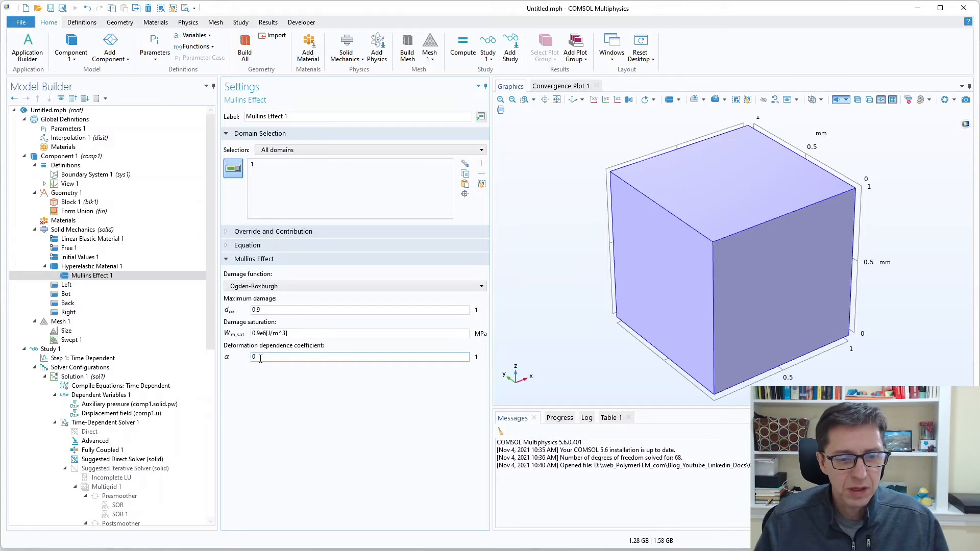
pyautogui.write('0.')
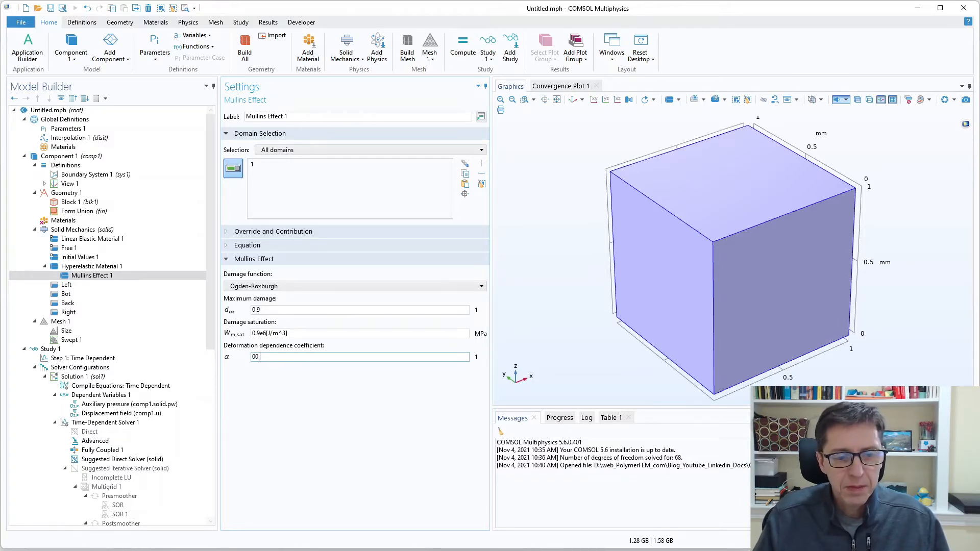
pyautogui.write('0.1')
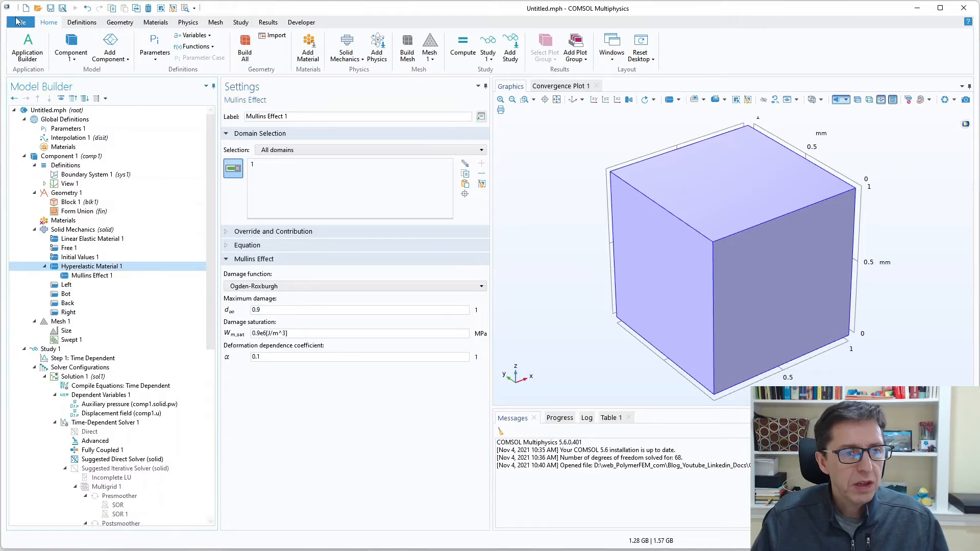
# - Save the COMSOL model as etube_with_mullins in Model File for Java (*.java) format in Tension_LC1
pyautogui.click(92, 265)
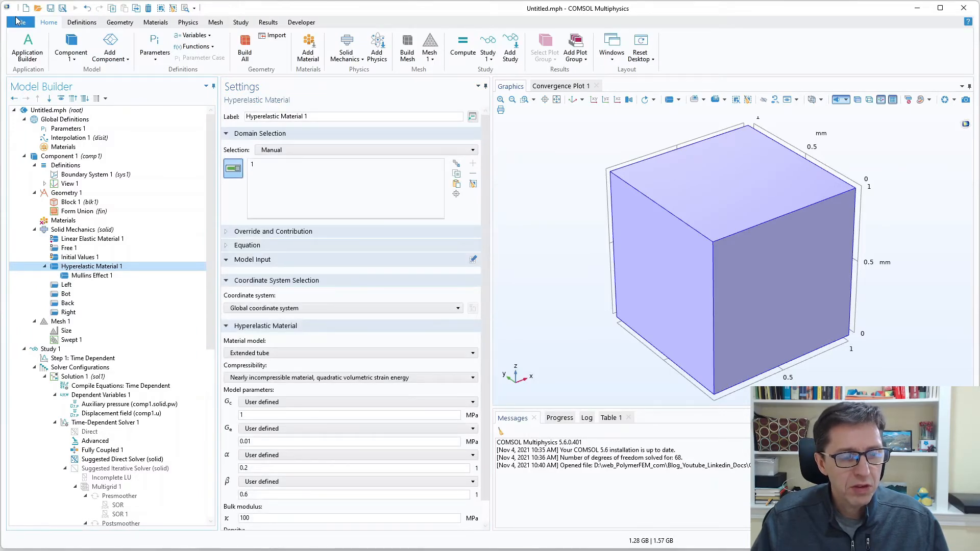
pyautogui.click(20, 21)
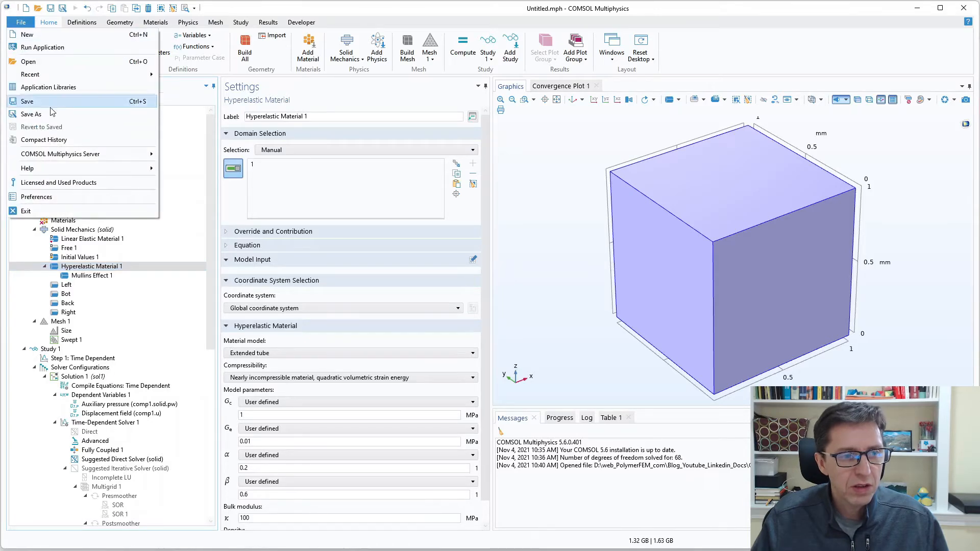
pyautogui.click(30, 113)
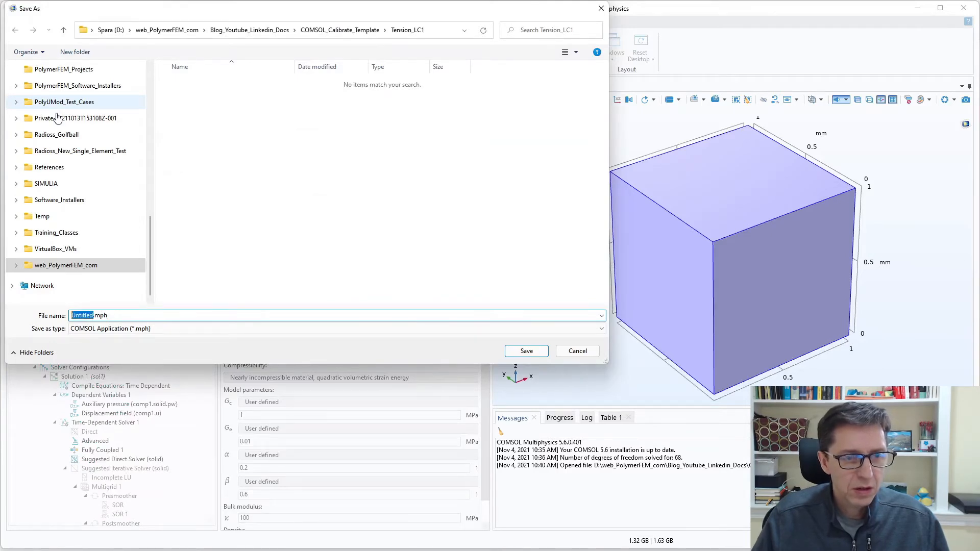
pyautogui.press('Delete')
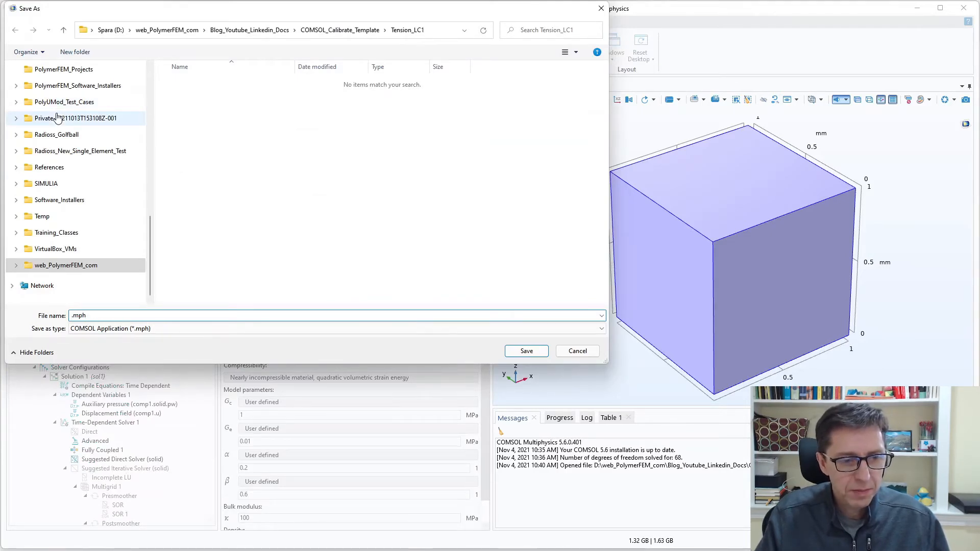
pyautogui.write('etube_with_m')
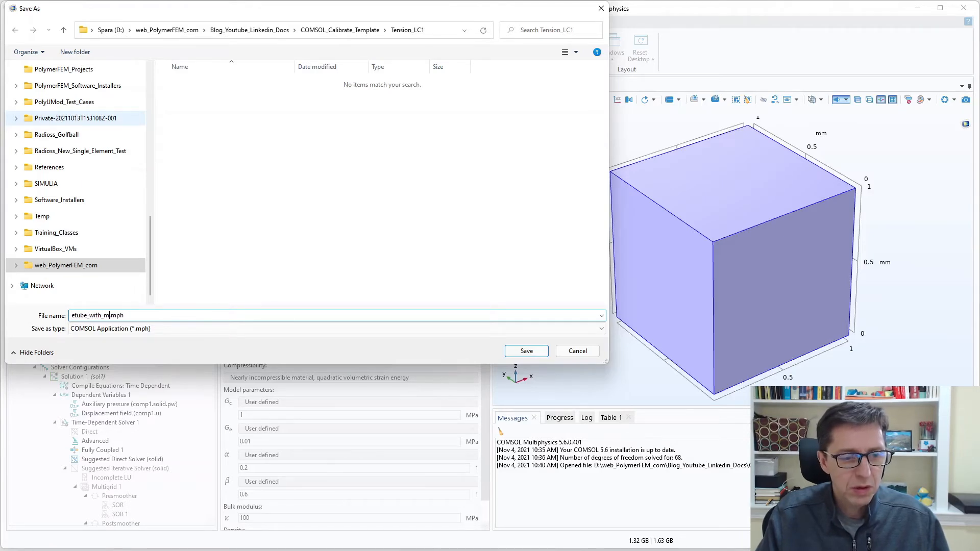
pyautogui.write('ullins')
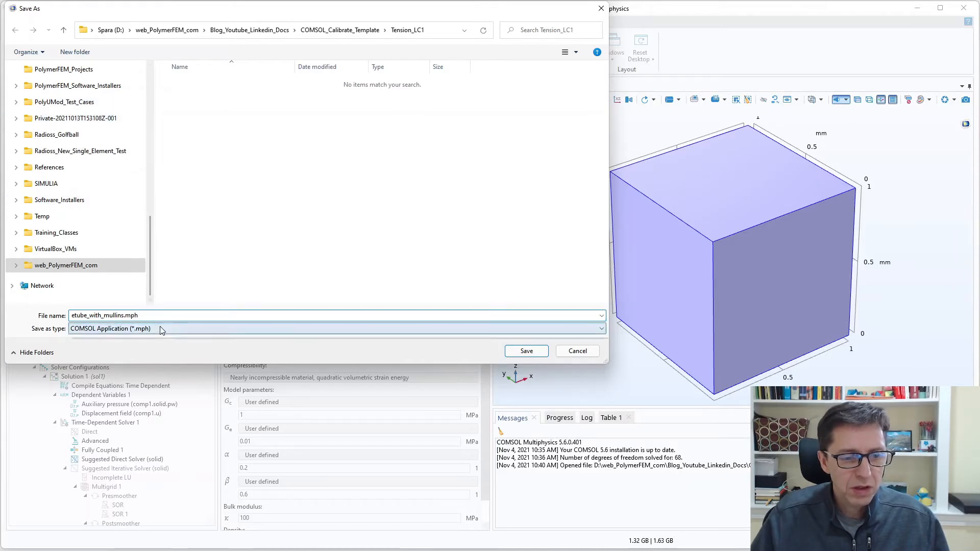
pyautogui.click(336, 327)
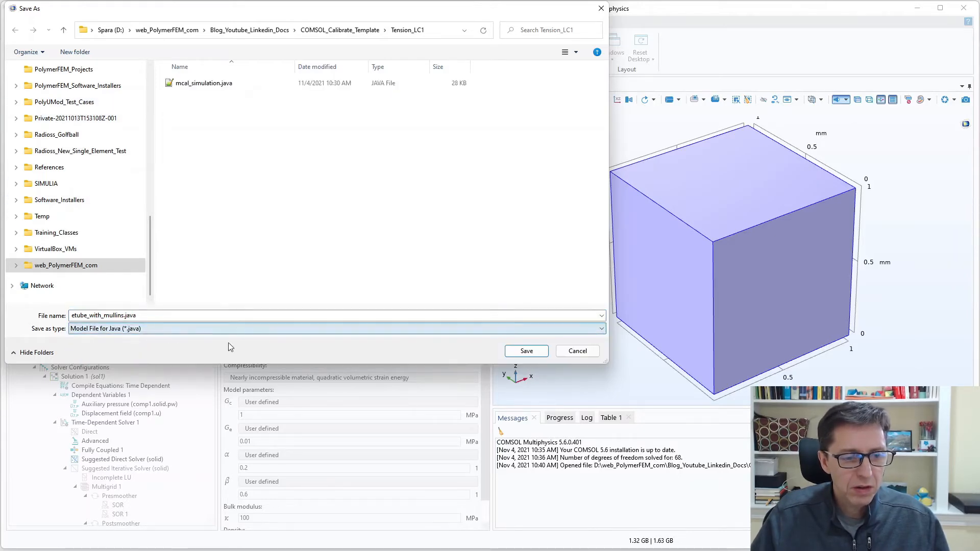
pyautogui.click(526, 351)
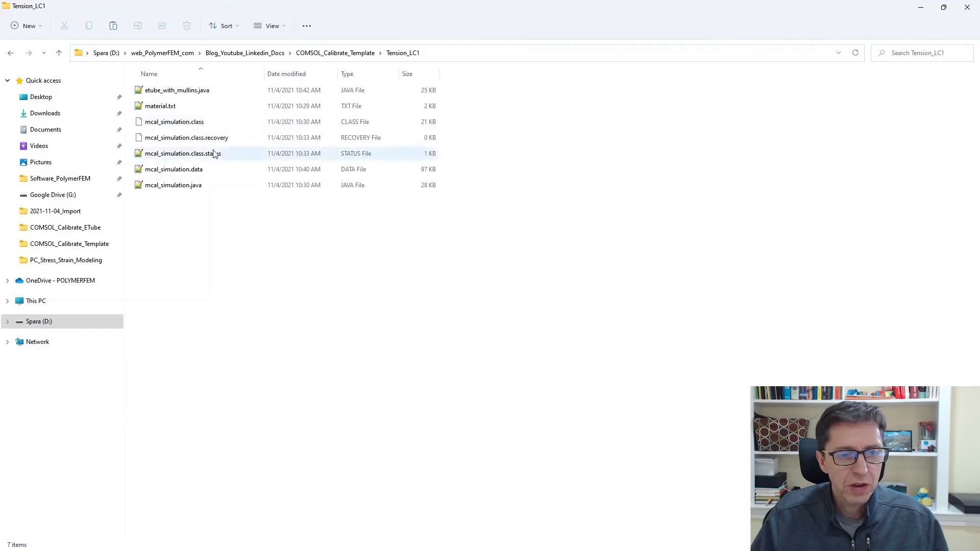
# - Place etube_with_mullins.java in COMSOL_Calibrate_Template and open it in Notepad++
pyautogui.click(177, 90)
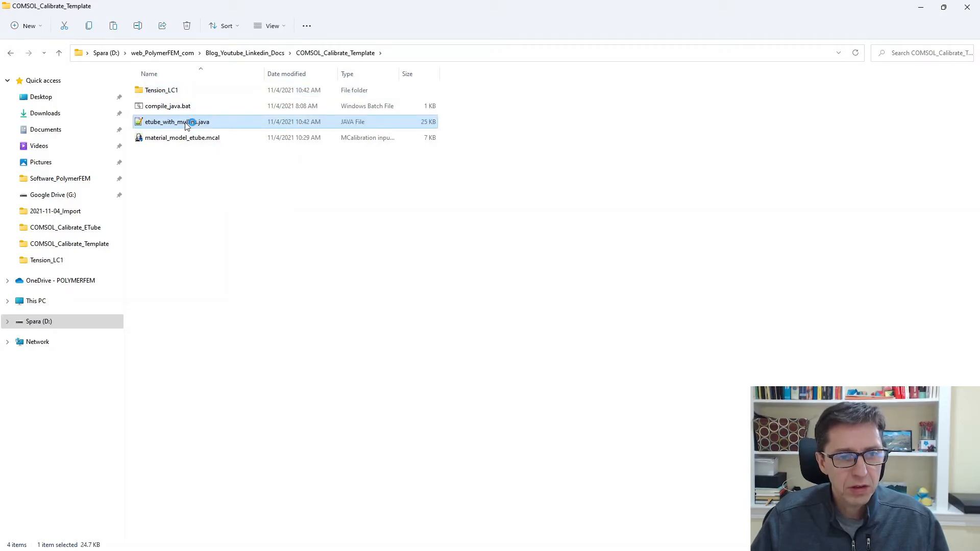
pyautogui.doubleClick(177, 121)
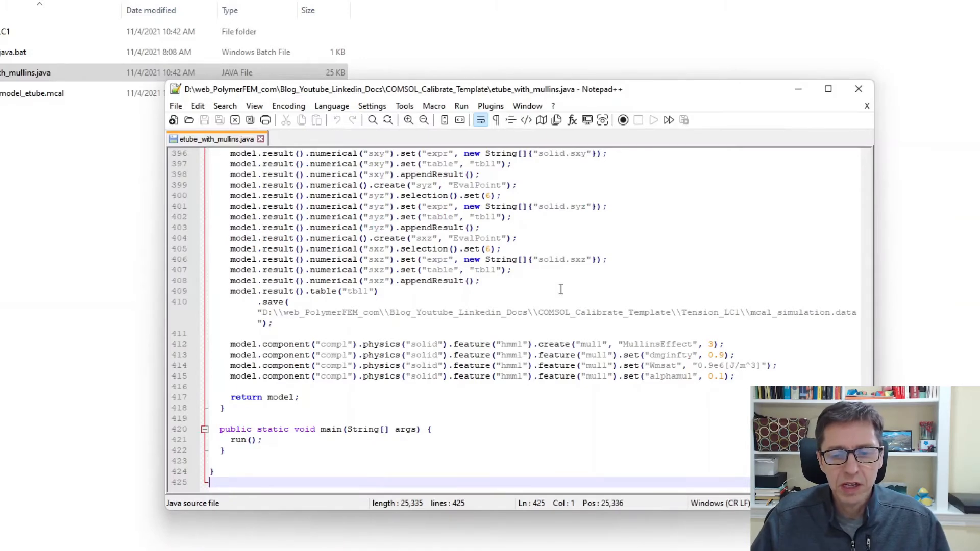
pyautogui.moveTo(631, 395)
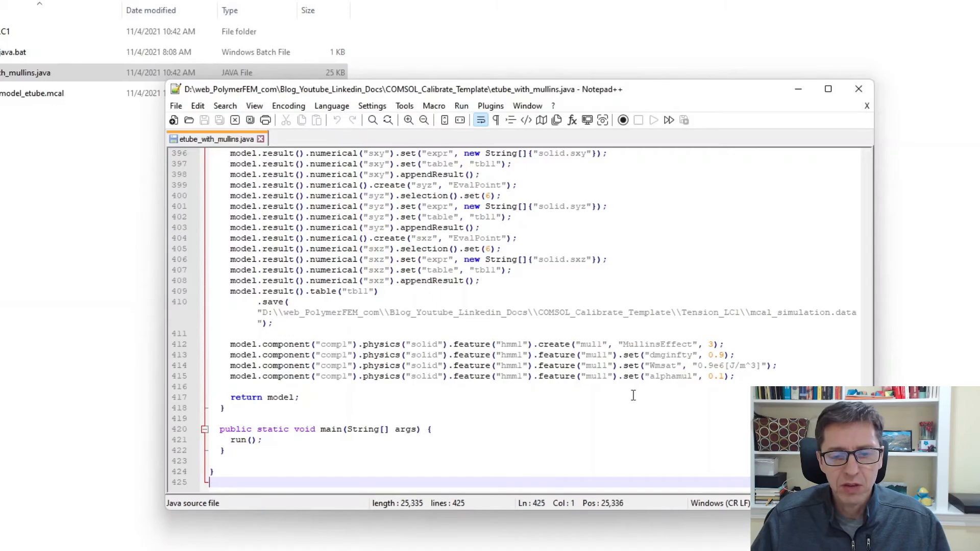
pyautogui.moveTo(273, 153)
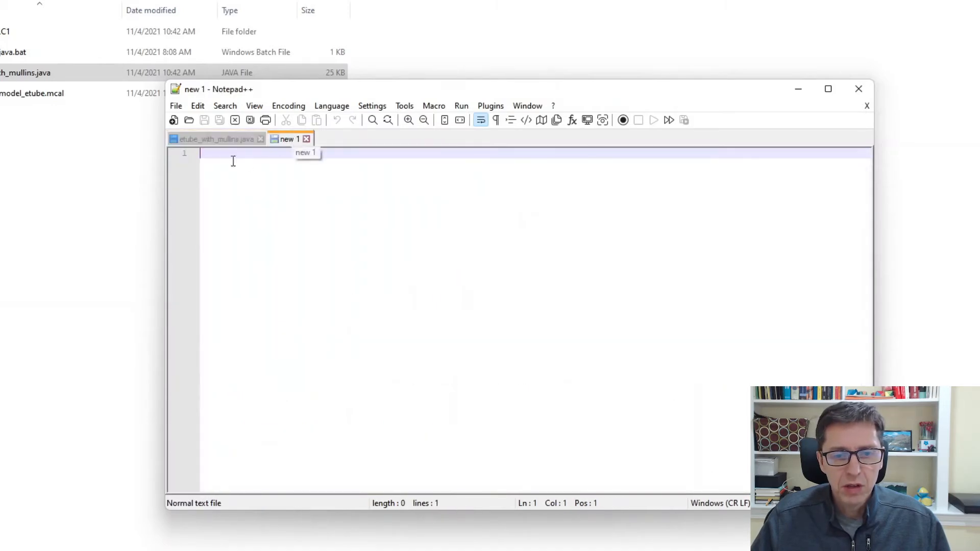
# - Copy the four Mullins-effect lines into new 1, then locate the Extended Tube hyperelastic block
pyautogui.click(216, 139)
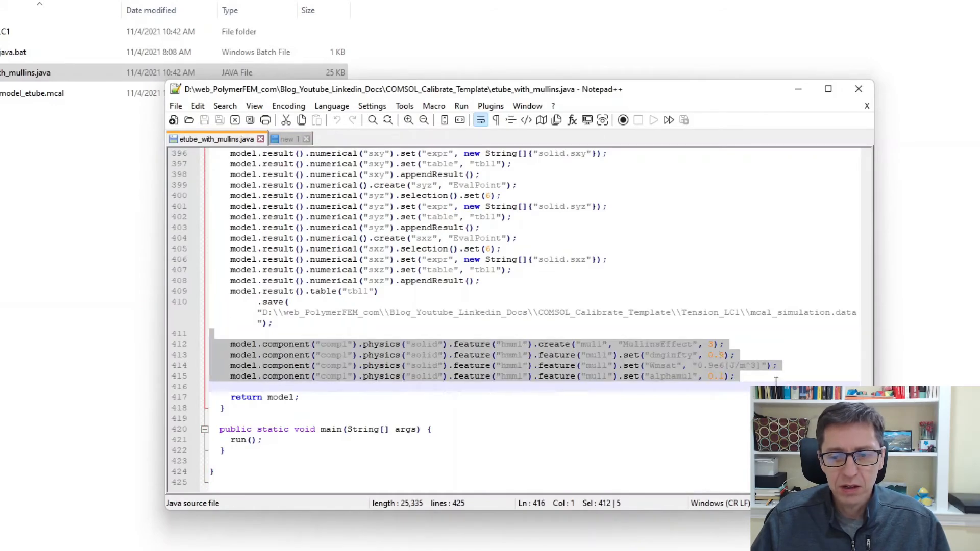
pyautogui.click(288, 139)
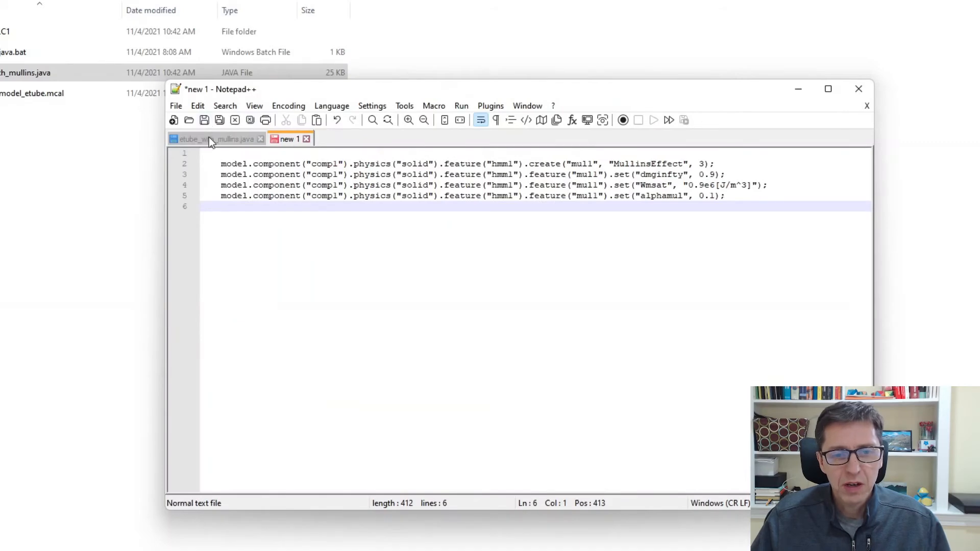
pyautogui.click(212, 138)
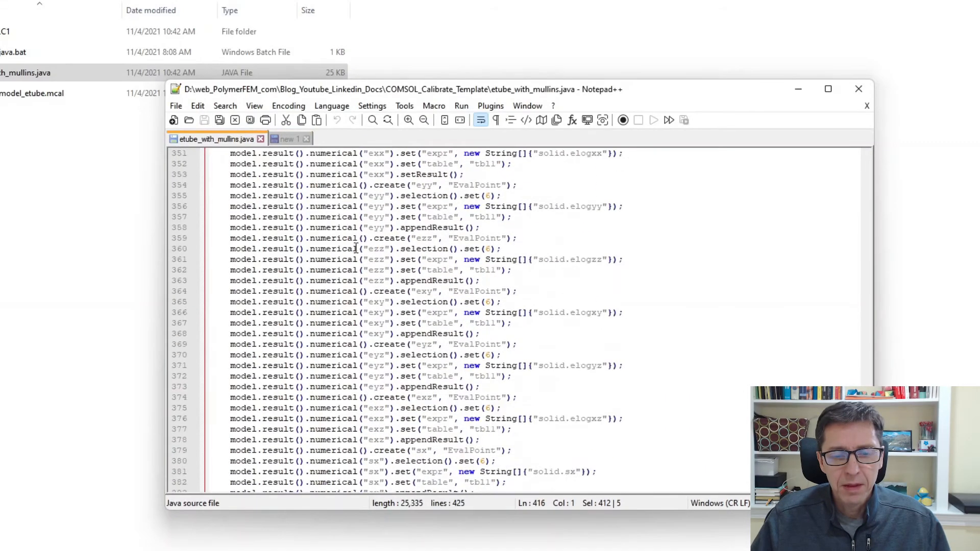
pyautogui.scroll(-3)
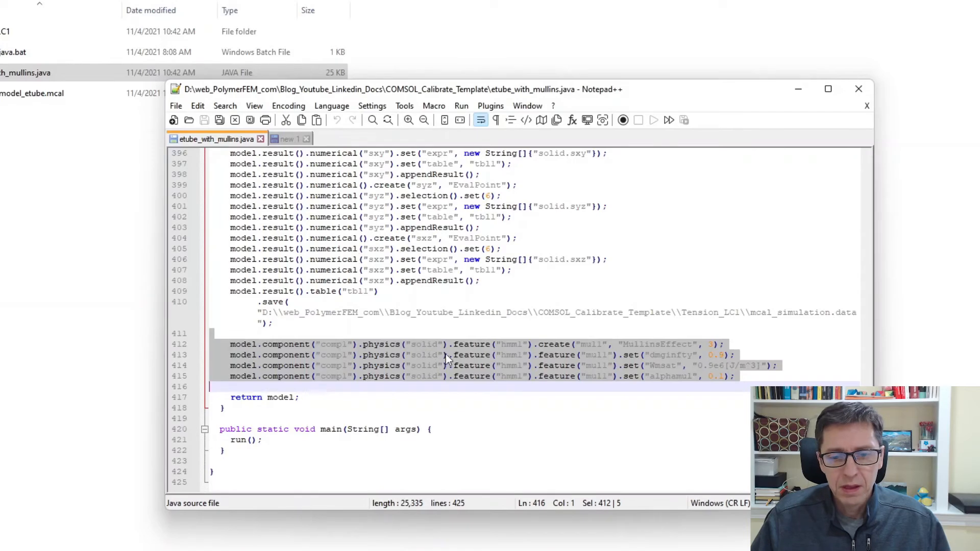
pyautogui.moveTo(509, 347)
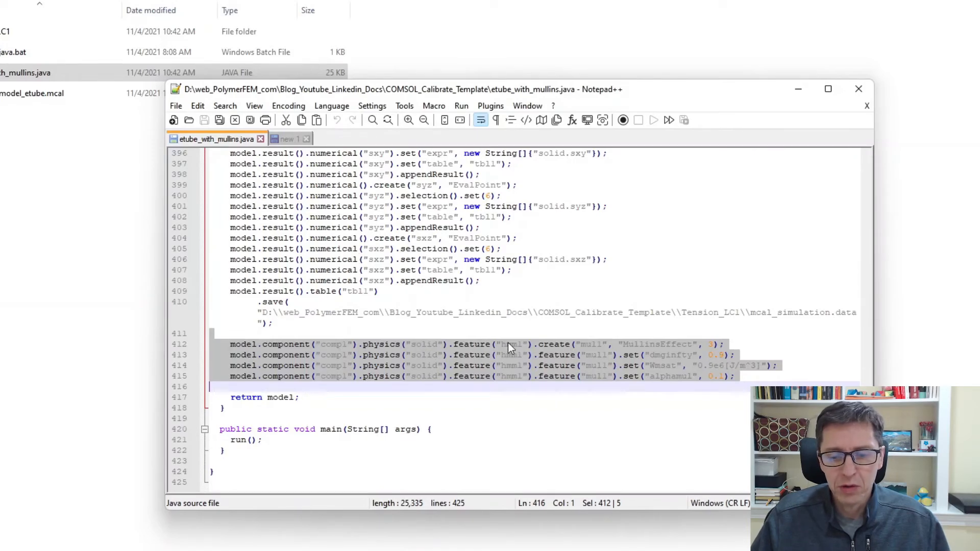
pyautogui.moveTo(405, 361)
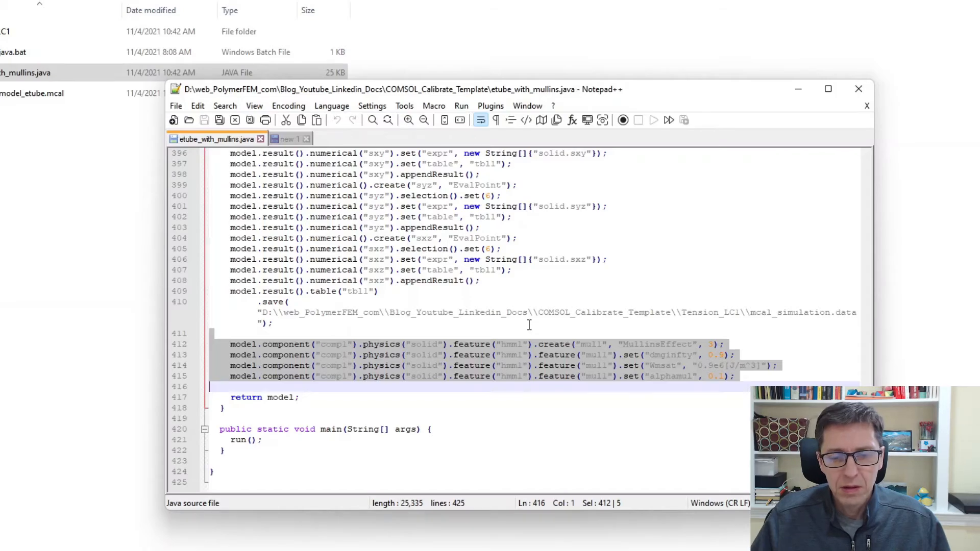
pyautogui.scroll(3)
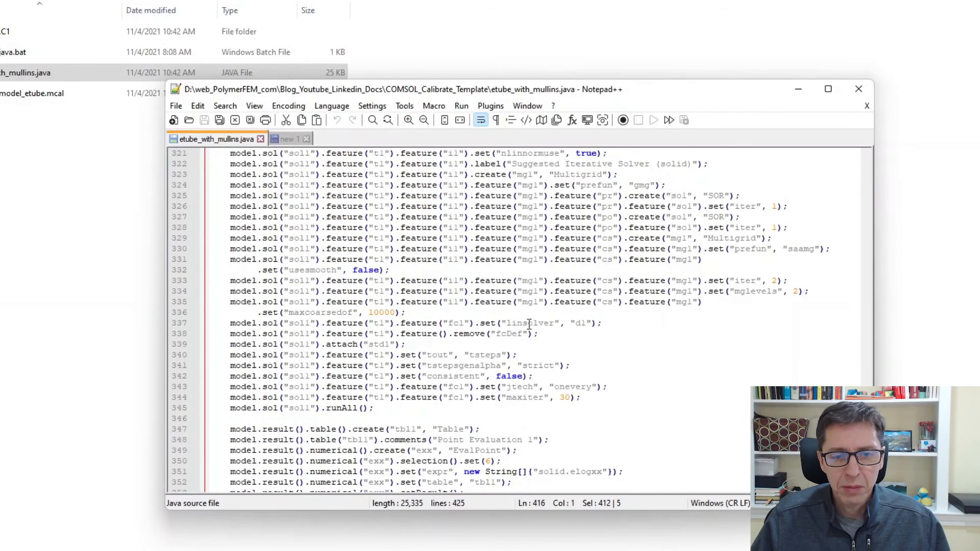
pyautogui.scroll(3)
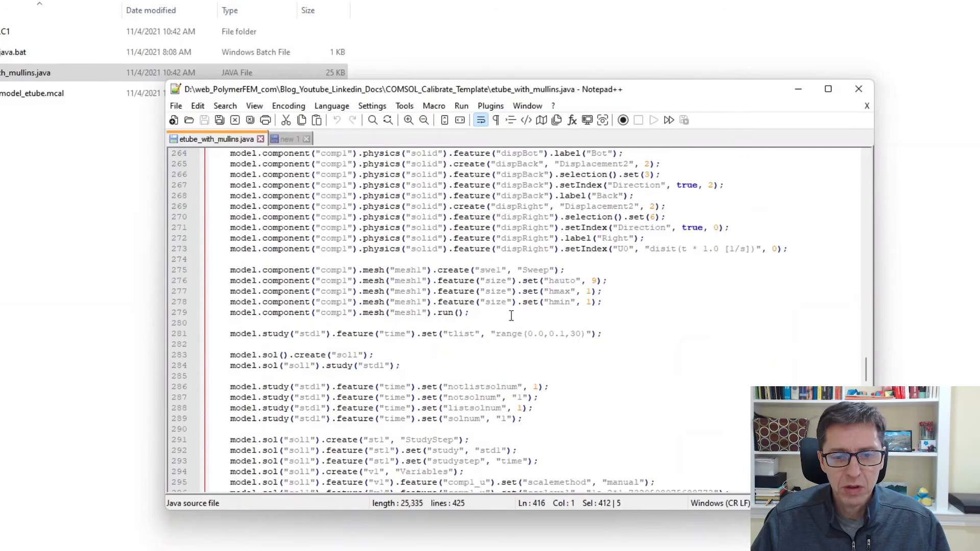
pyautogui.scroll(3)
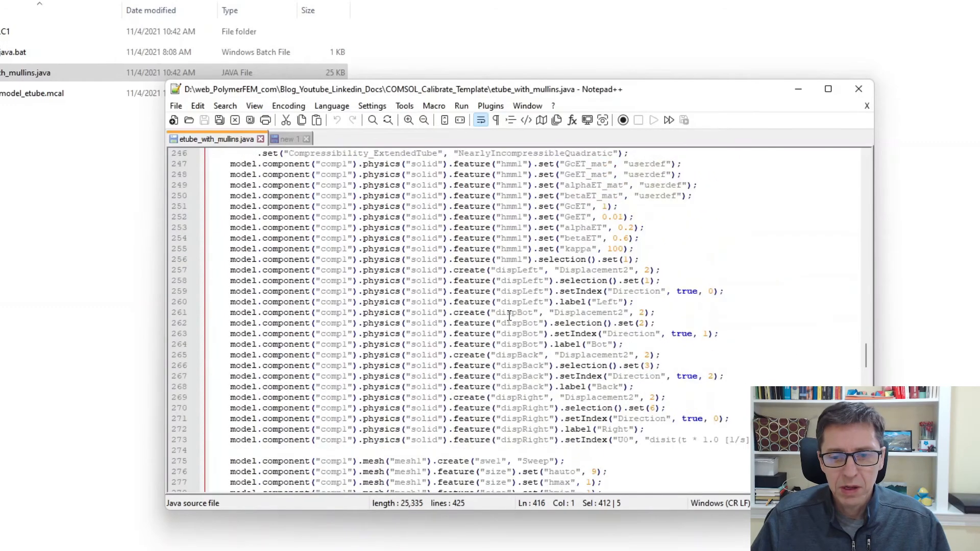
pyautogui.scroll(3)
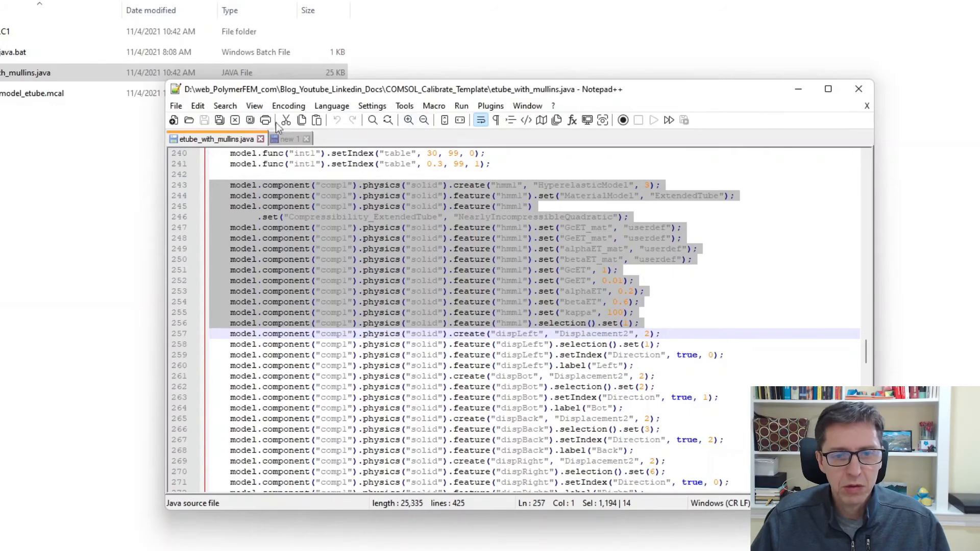
# - Paste the Extended Tube commands above the Mullins lines and add the selection().set(1) line
pyautogui.click(288, 139)
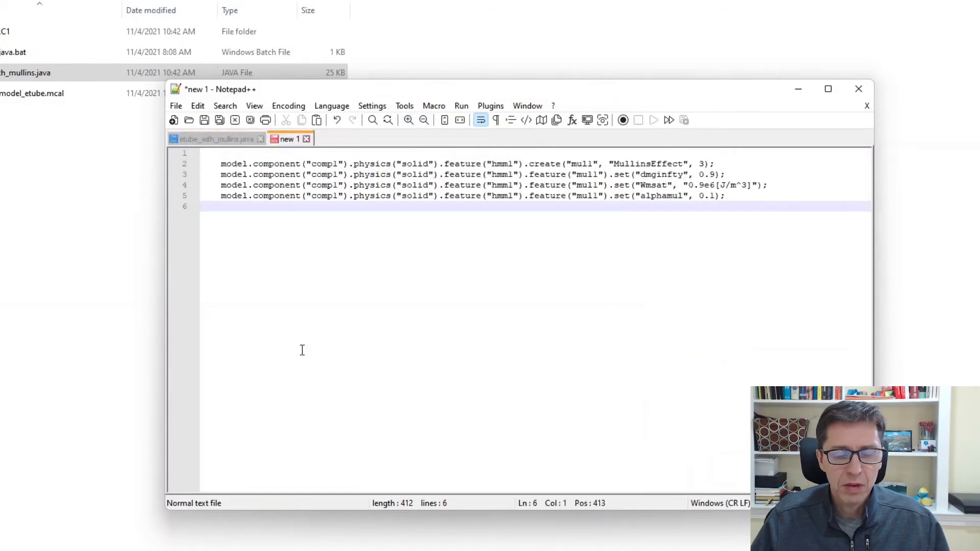
pyautogui.press('Enter')
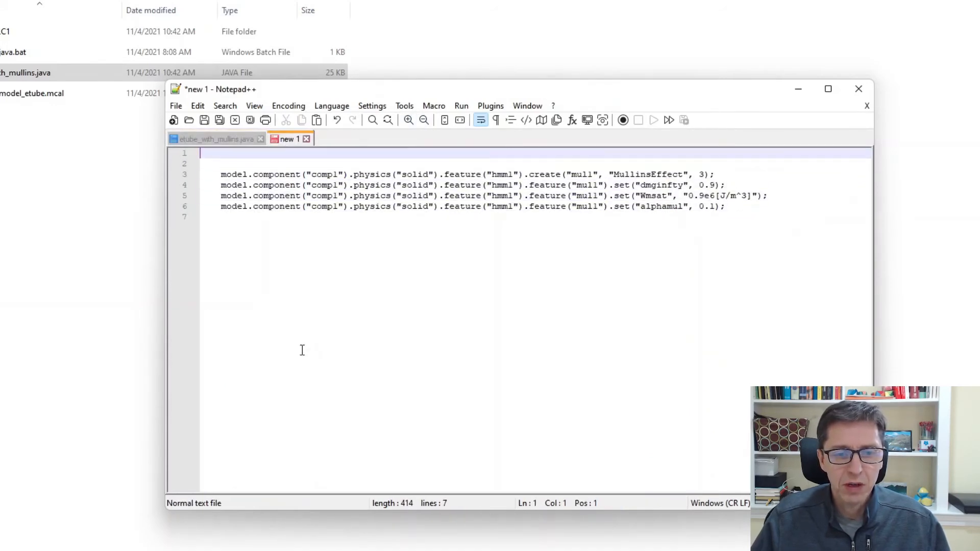
pyautogui.press('ctrl+v')
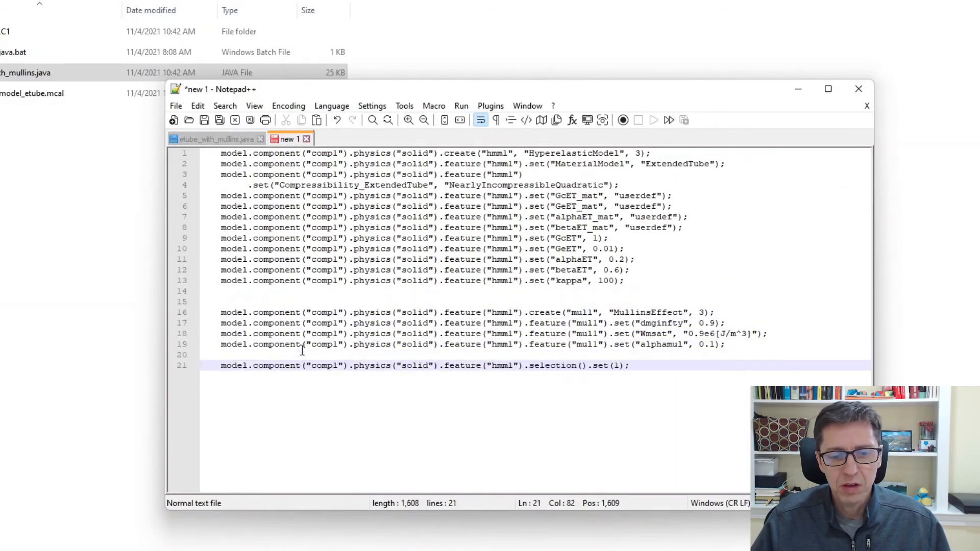
pyautogui.click(627, 365)
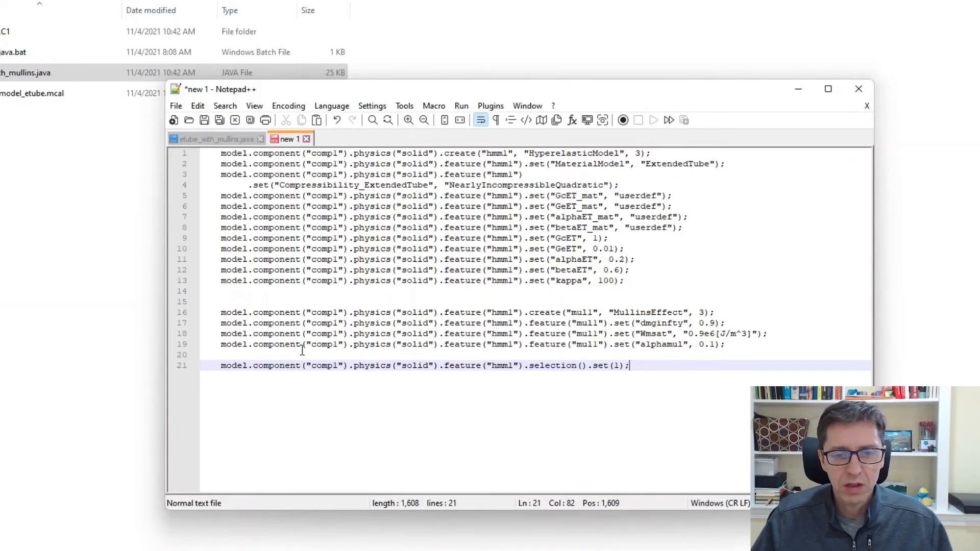
pyautogui.moveTo(312, 407)
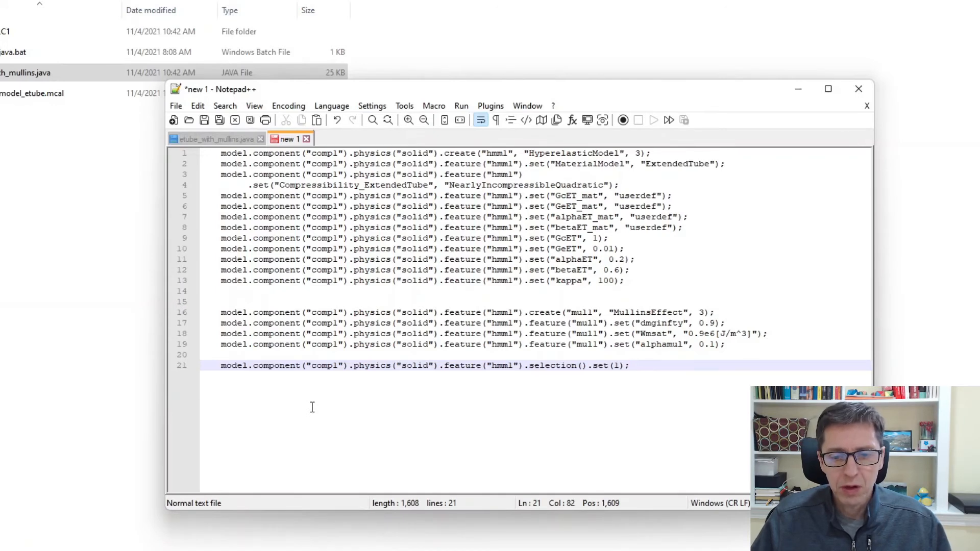
# - Turn parameter values into %name=value% placeholders such as %GcET=1%, then copy all the commands
pyautogui.click(628, 365)
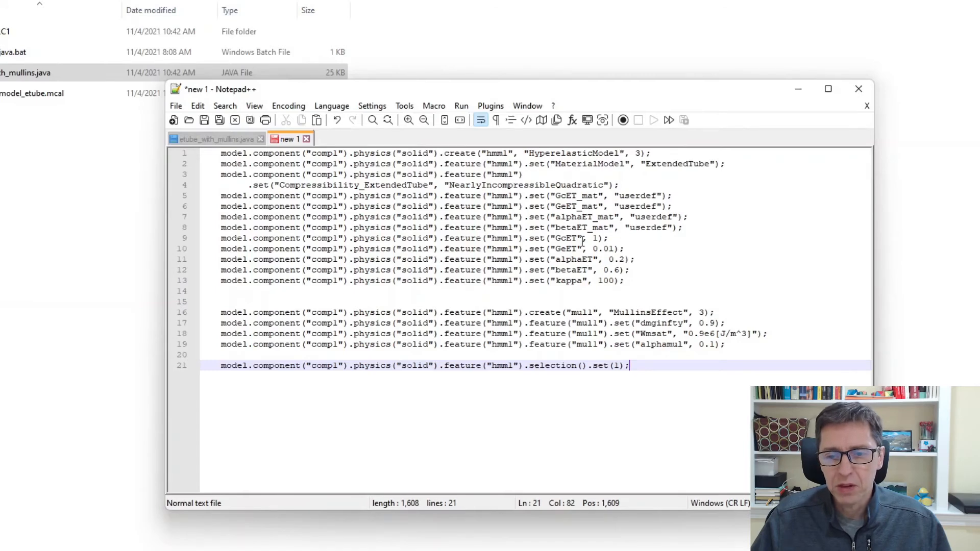
pyautogui.click(587, 238)
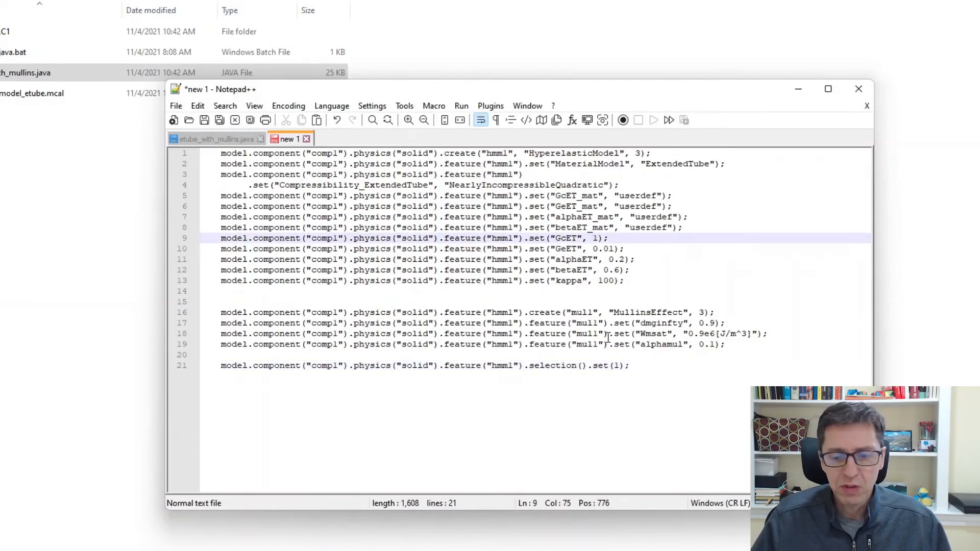
pyautogui.write('$')
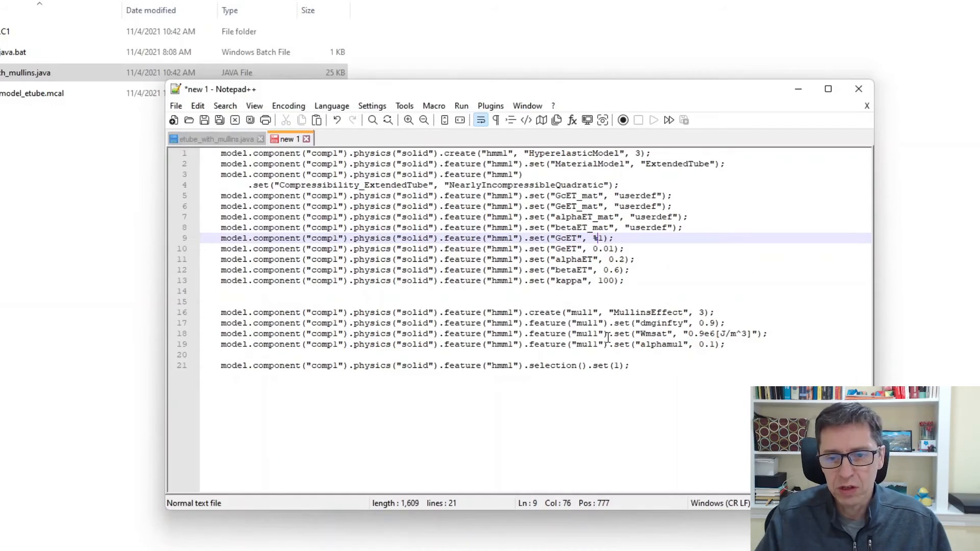
pyautogui.write('GcET=1')
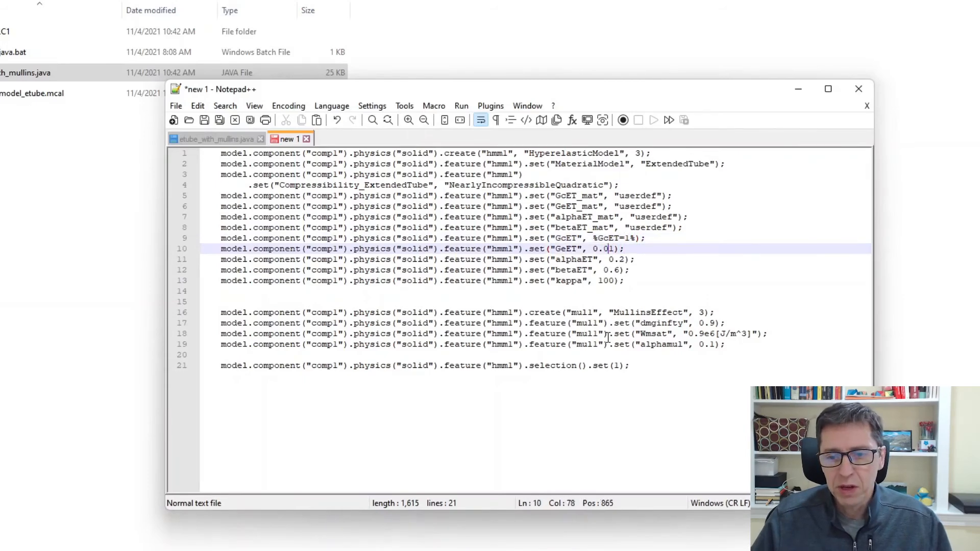
pyautogui.write('%GeET=')
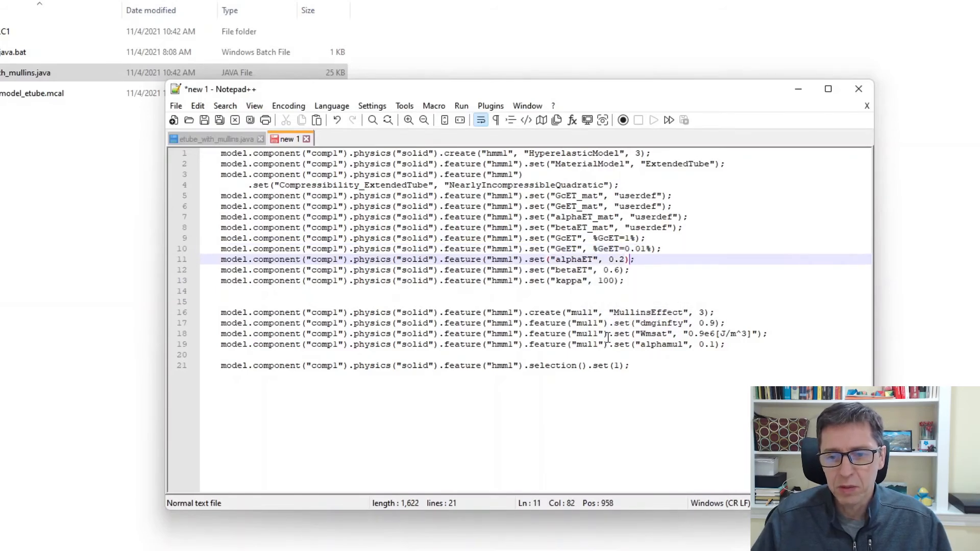
pyautogui.click(609, 259)
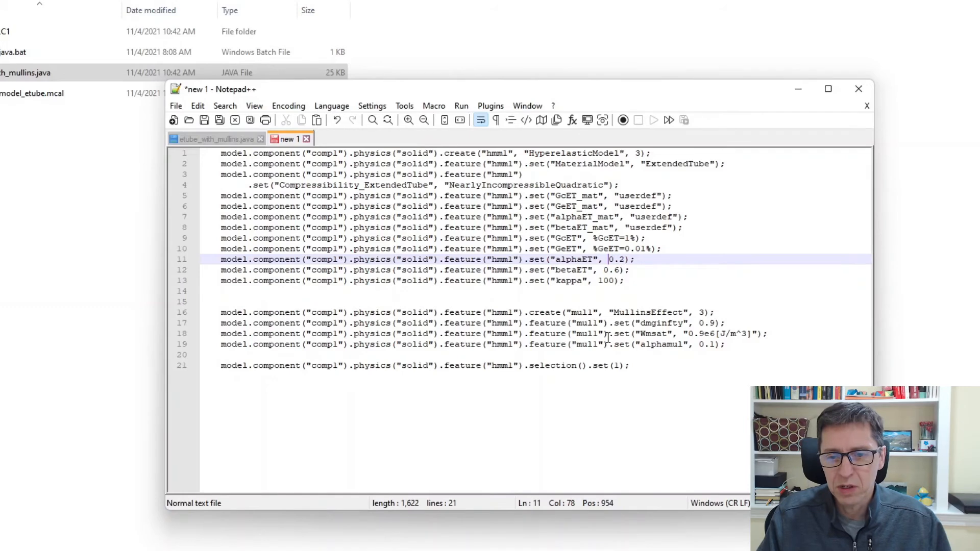
pyautogui.write('%alphamu=')
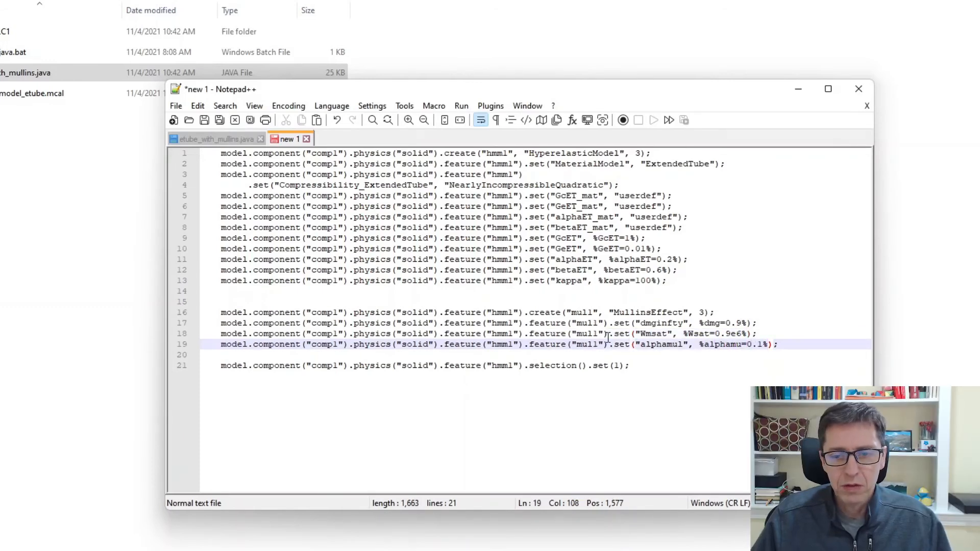
pyautogui.press('ctrl+a')
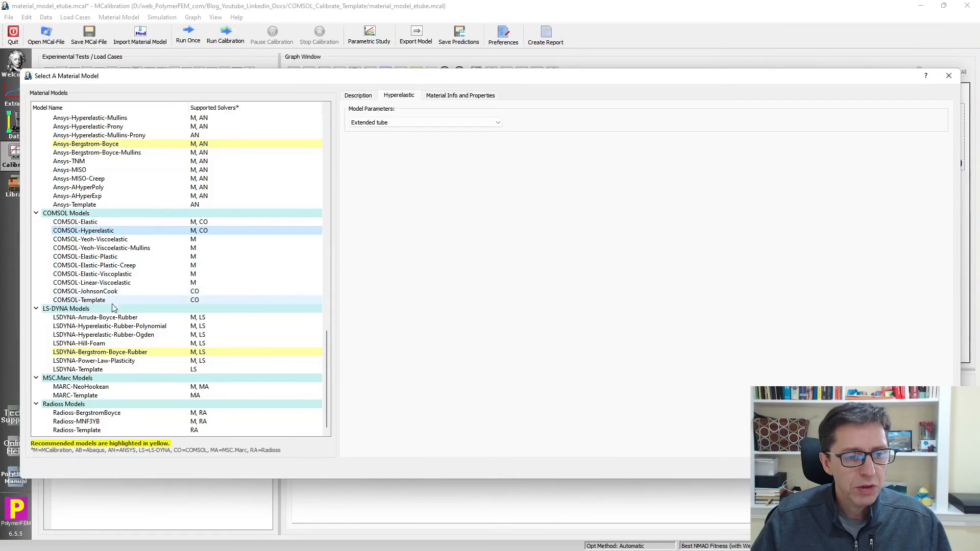
# - Set the material model to COMSOL-Template with the pasted commands, listing GcET through alphamu
pyautogui.click(78, 300)
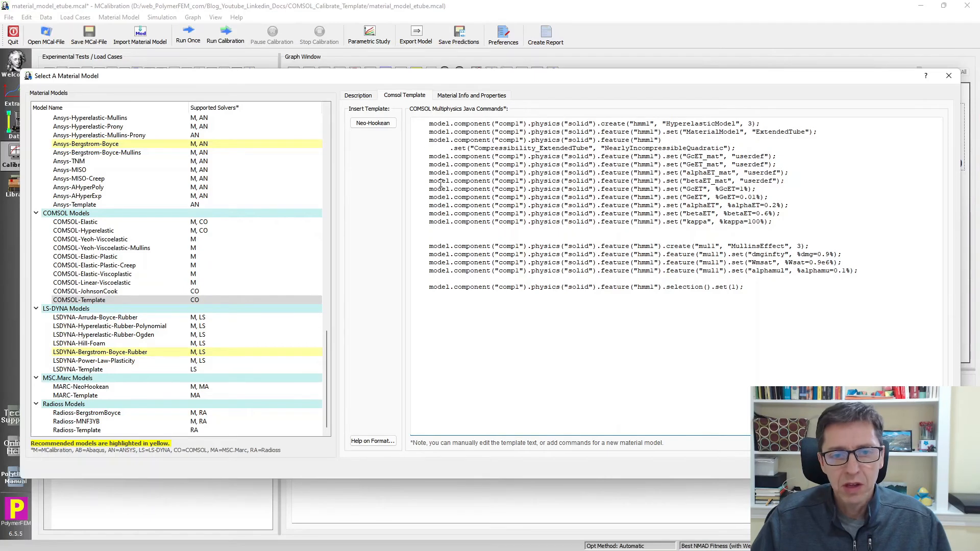
pyautogui.moveTo(649, 325)
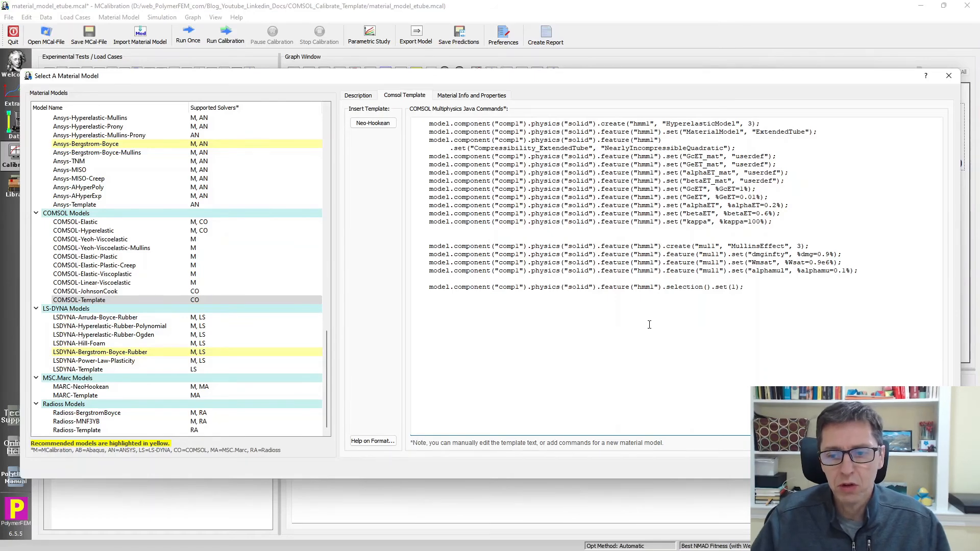
pyautogui.click(742, 287)
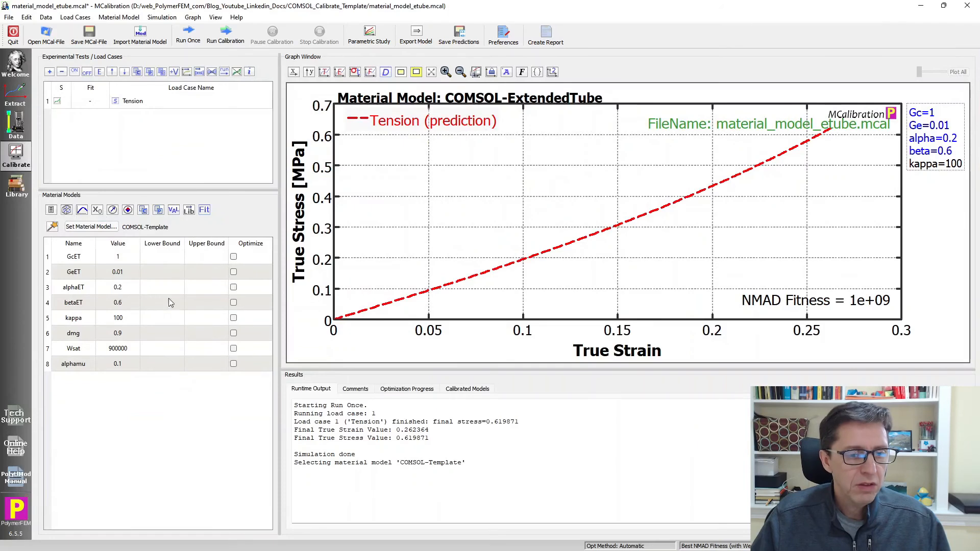
# - Flag GcET, dmg, Wsat and the other parameters except kappa for optimization
pyautogui.click(234, 256)
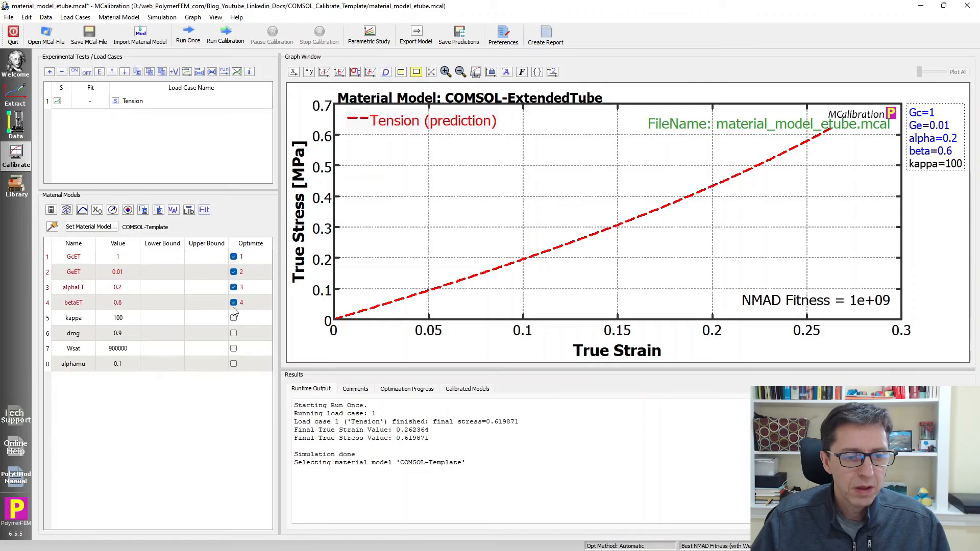
pyautogui.click(234, 348)
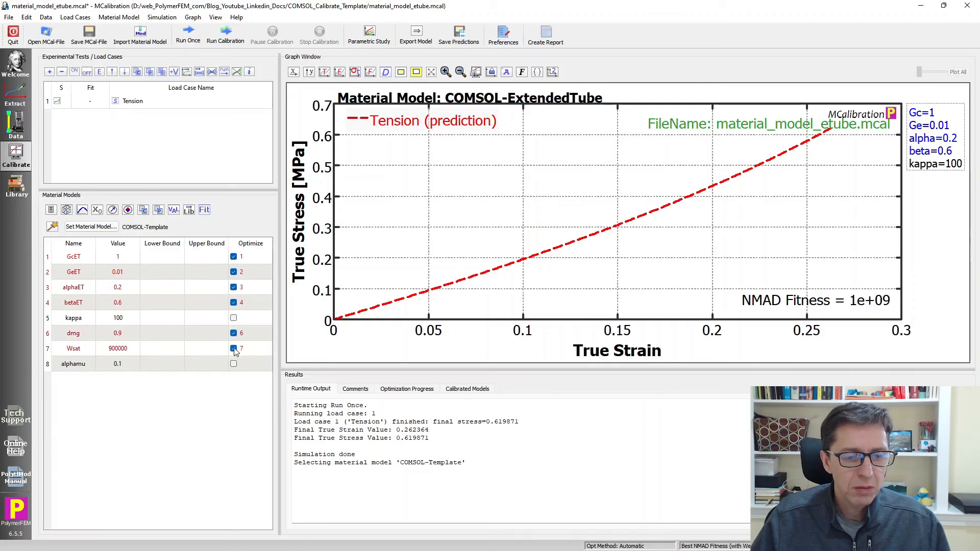
pyautogui.click(233, 363)
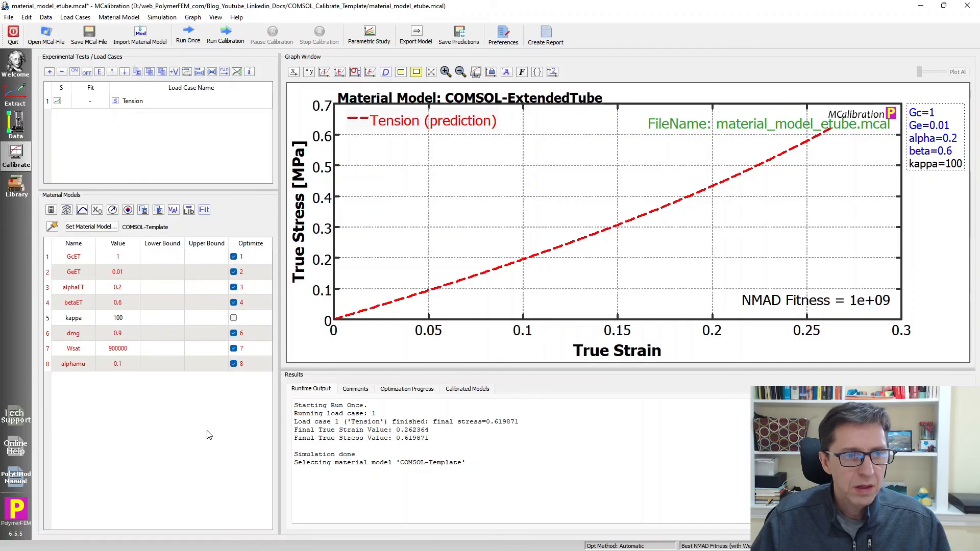
pyautogui.click(9, 17)
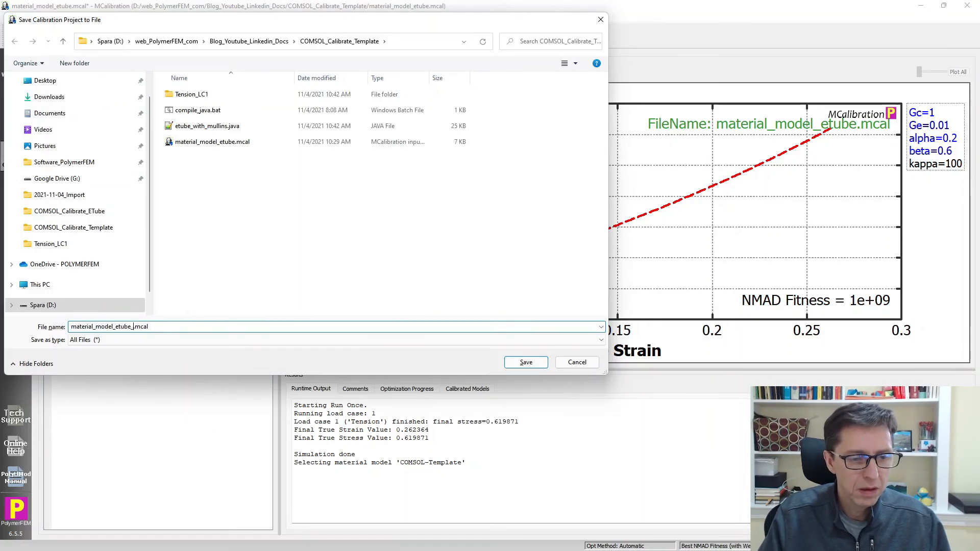
# - Save the project as material_model_etube_mullins.mcal
pyautogui.click(525, 363)
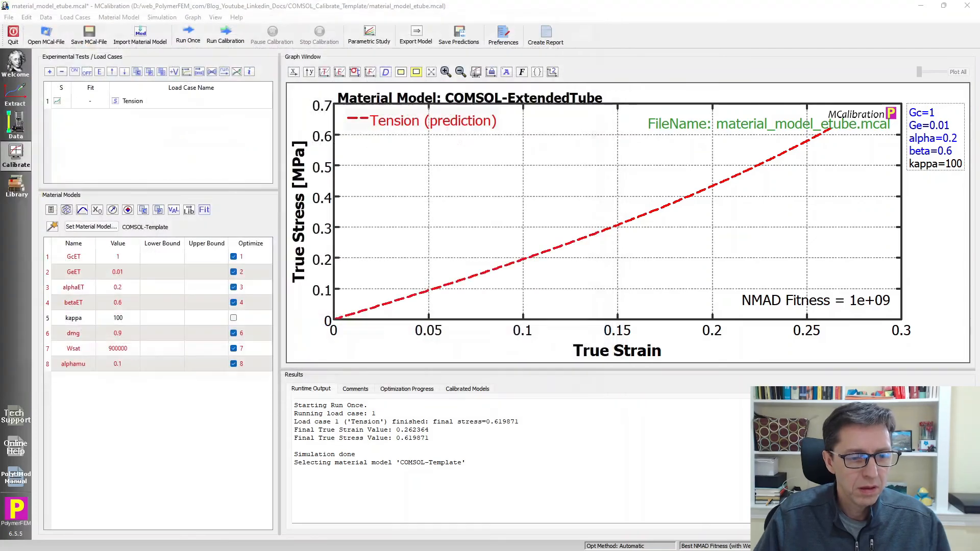
pyautogui.click(88, 34)
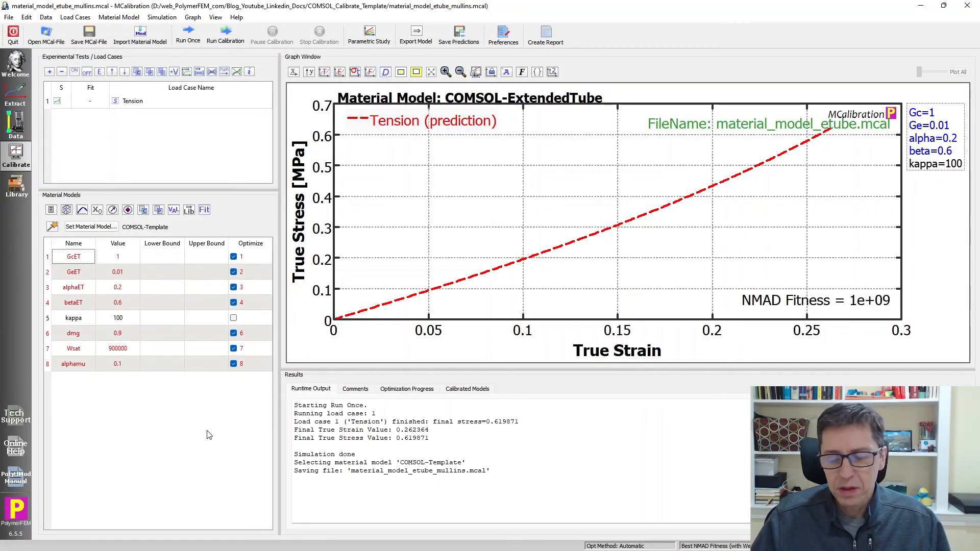
pyautogui.moveTo(215, 232)
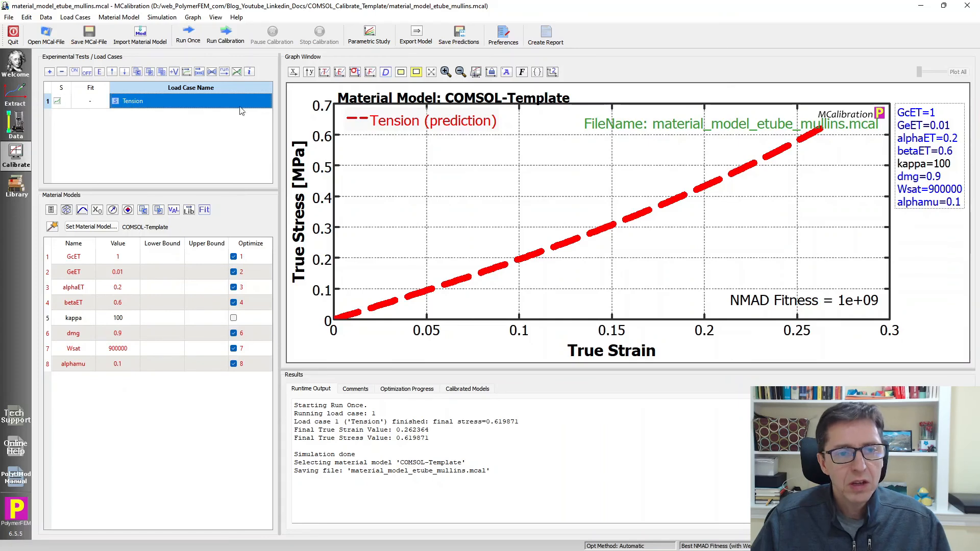
pyautogui.moveTo(188, 34)
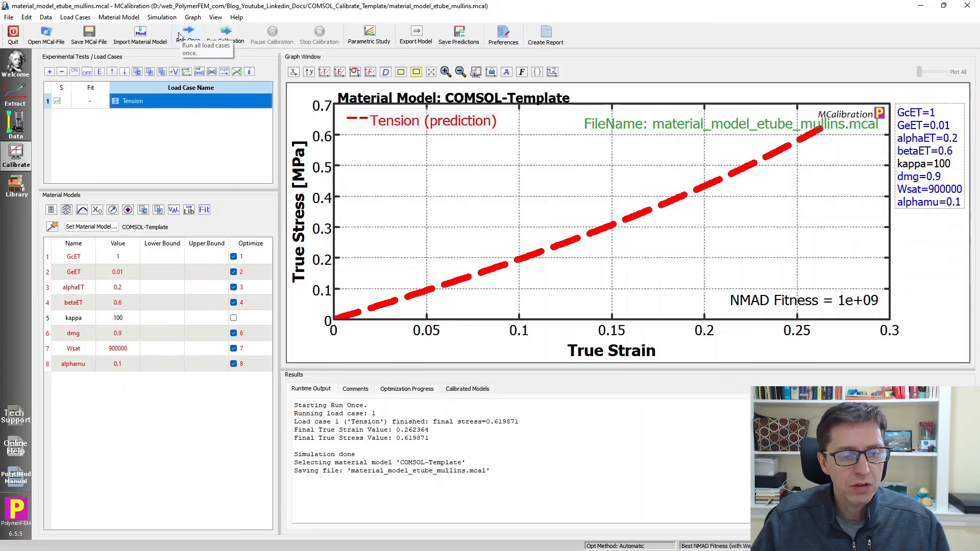
# - Run the COMSOL-Template model once, plotting the Tension prediction to about 0.62 MPa
pyautogui.click(189, 36)
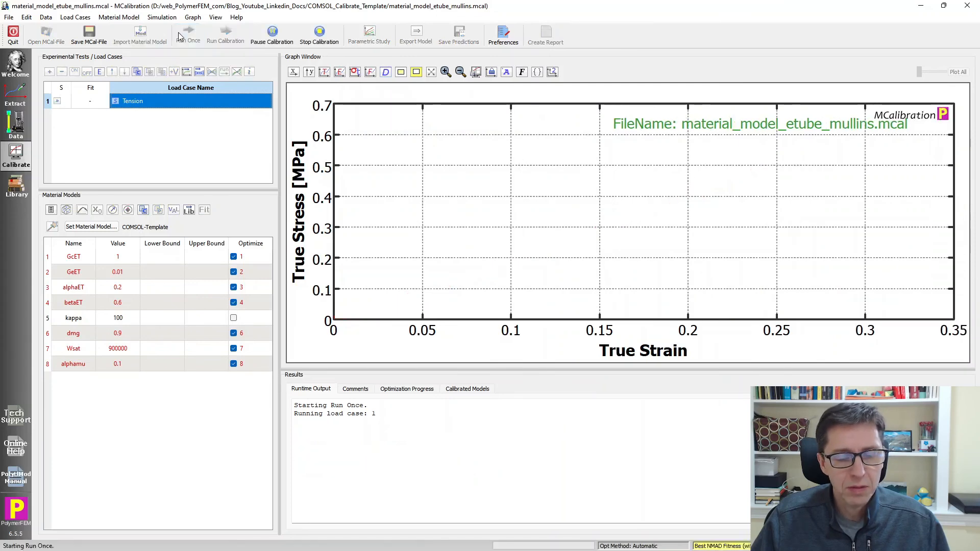
pyautogui.click(188, 35)
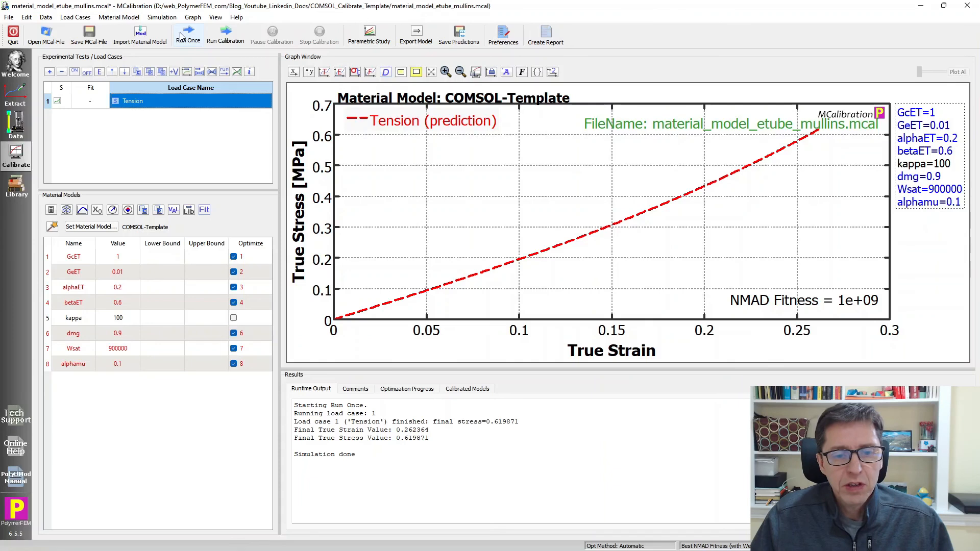
pyautogui.moveTo(289, 434)
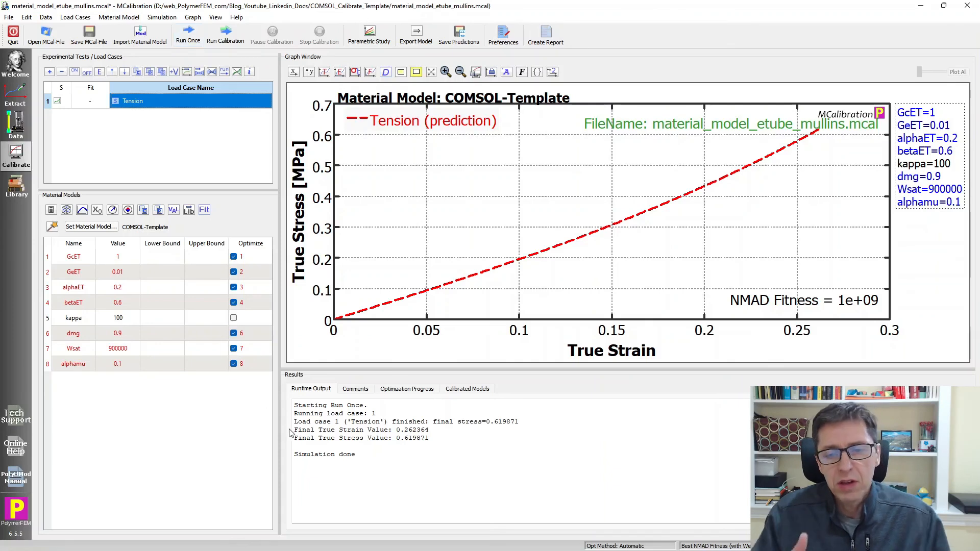